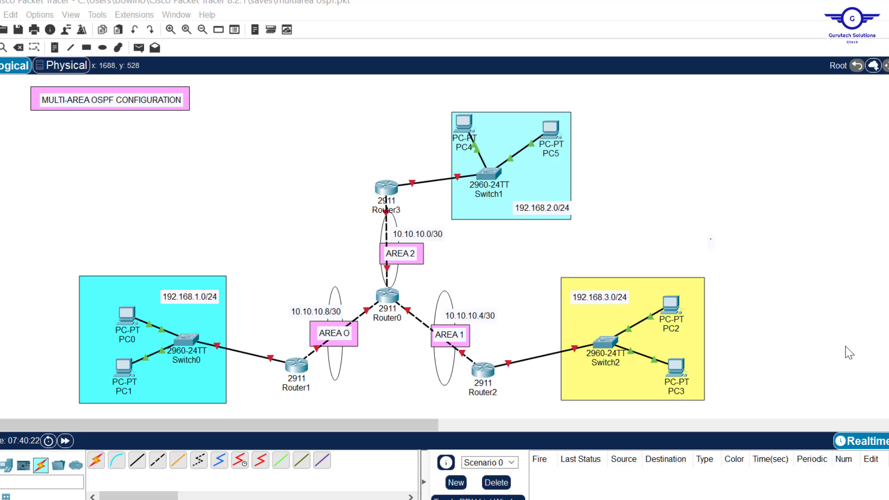
mouse_move(851, 384)
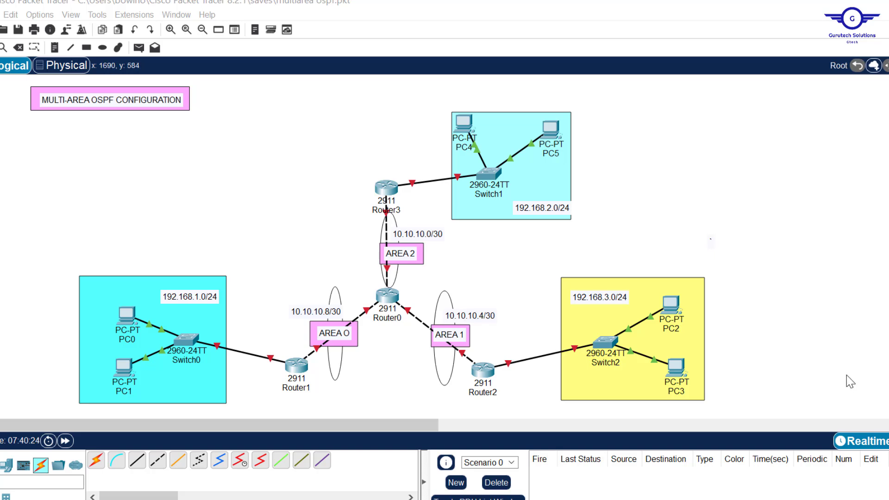
mouse_move(495, 277)
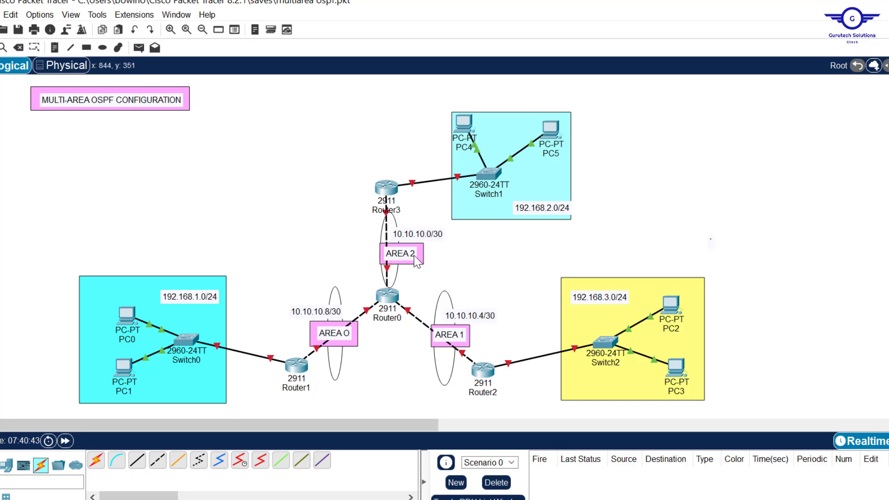
mouse_move(299, 377)
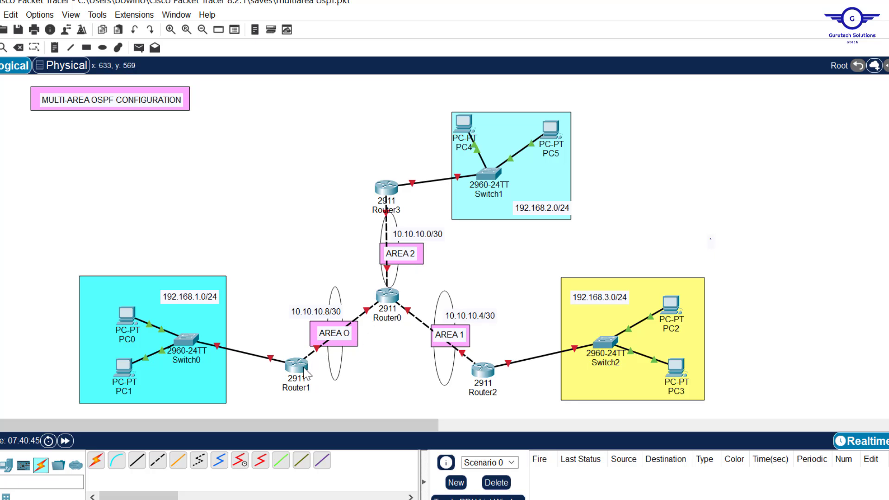
mouse_move(431, 277)
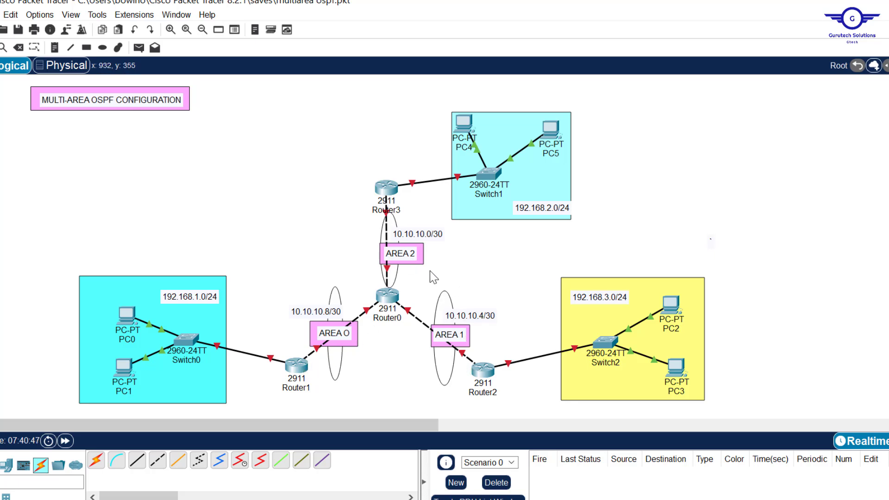
Pick the RIP, EIGRP, OSPF & BGP Routing topic and close the configuration guide notes.
click(387, 296)
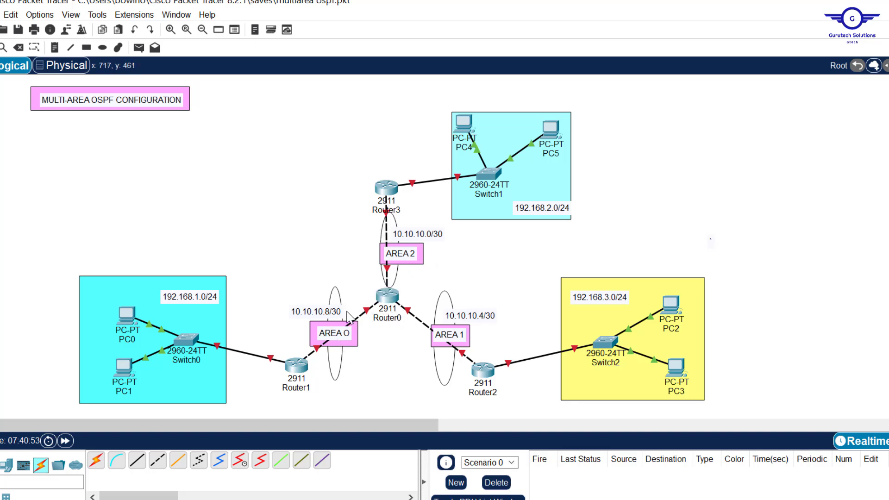
mouse_move(444, 355)
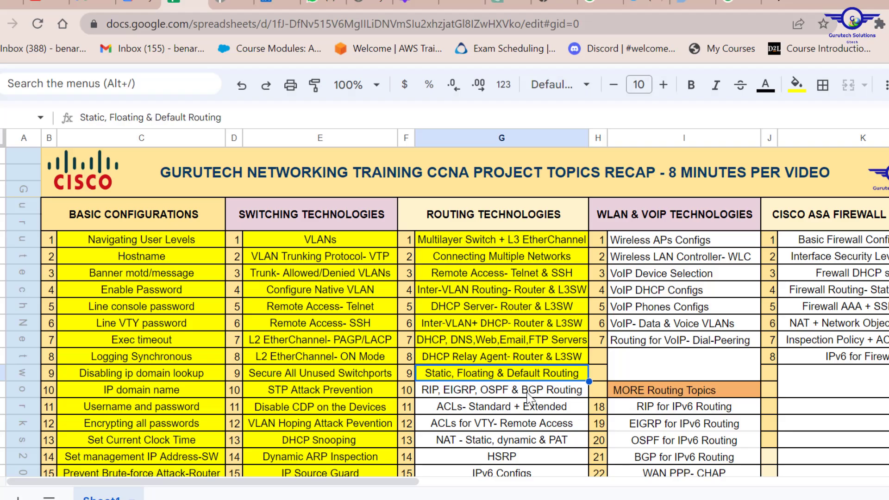
click(500, 390)
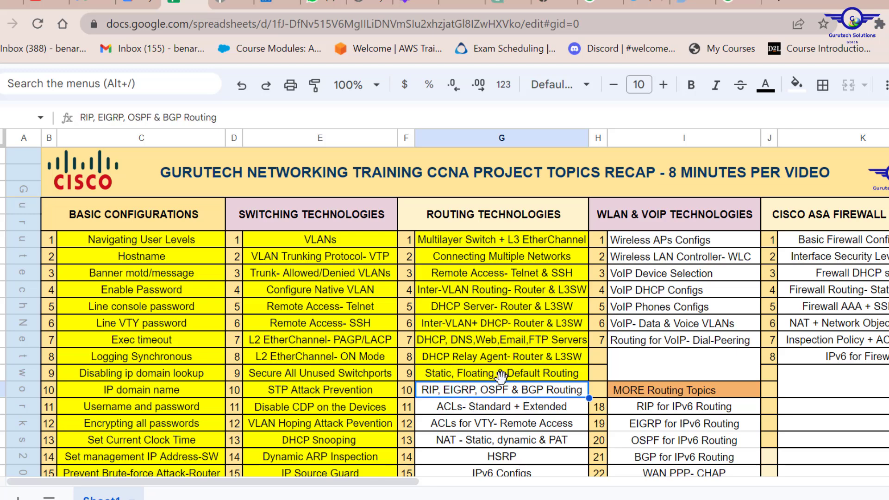
mouse_move(504, 400)
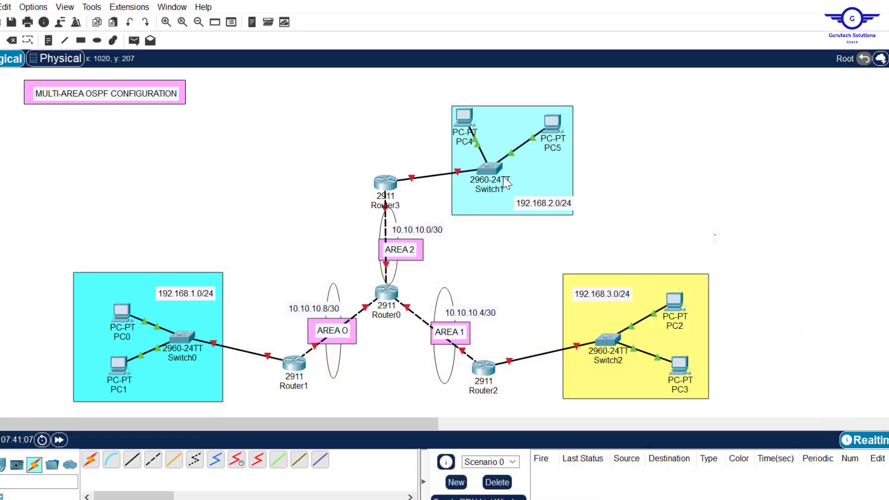
mouse_move(638, 371)
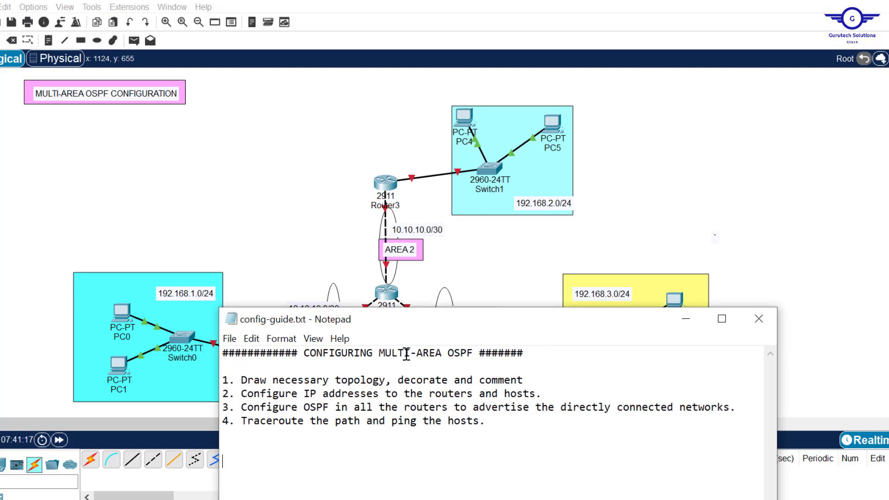
mouse_move(557, 373)
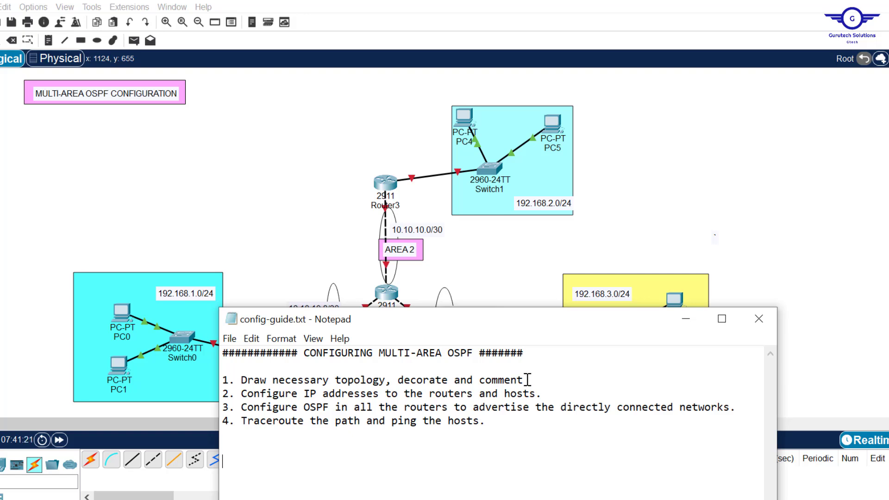
click(759, 319)
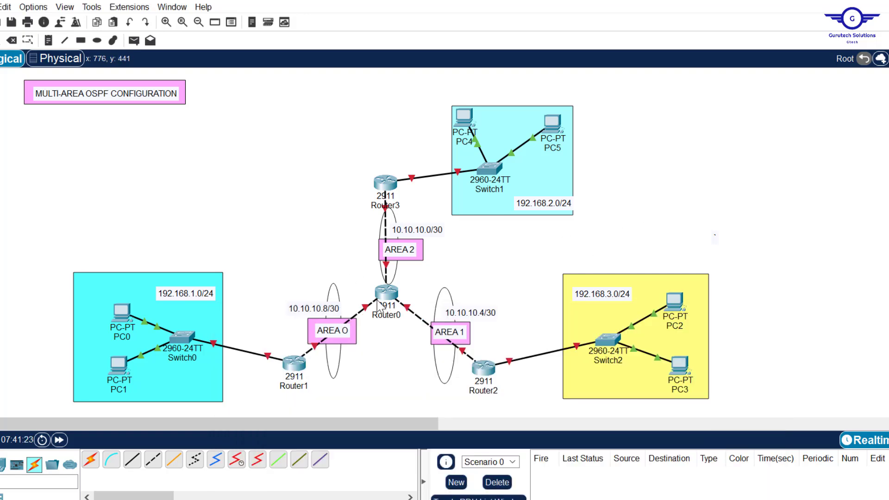
mouse_move(400, 158)
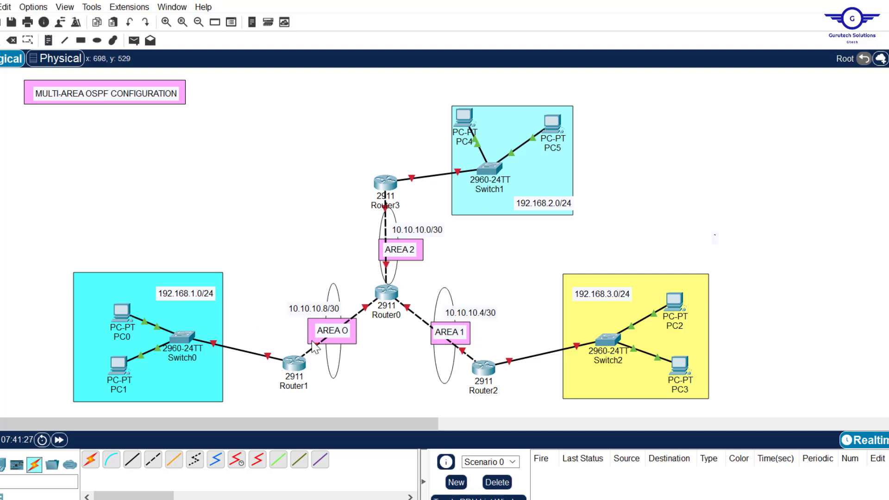
mouse_move(492, 95)
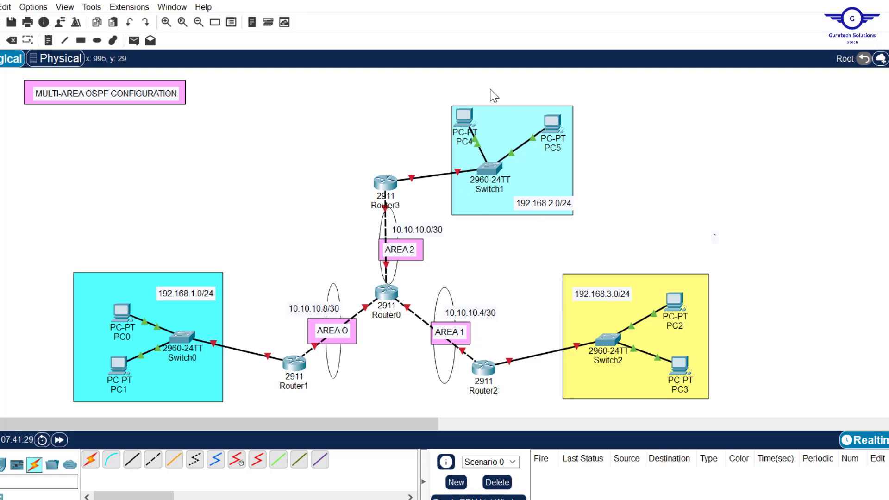
mouse_move(378, 196)
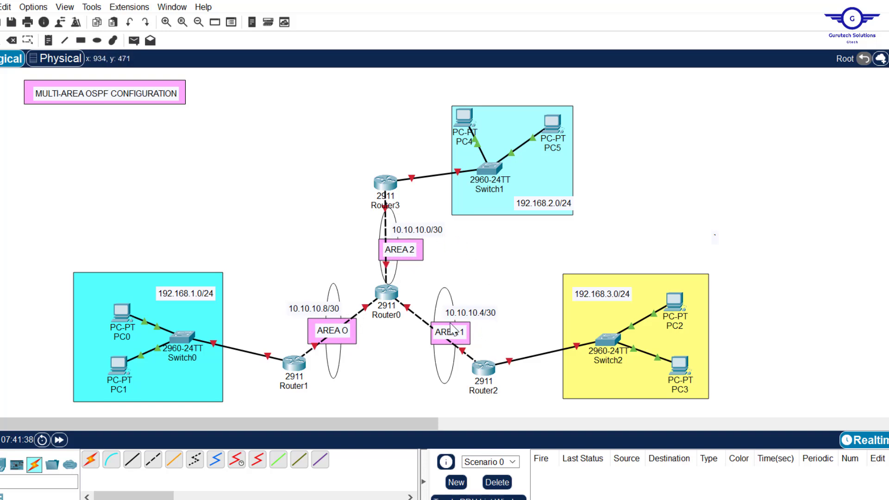
mouse_move(513, 215)
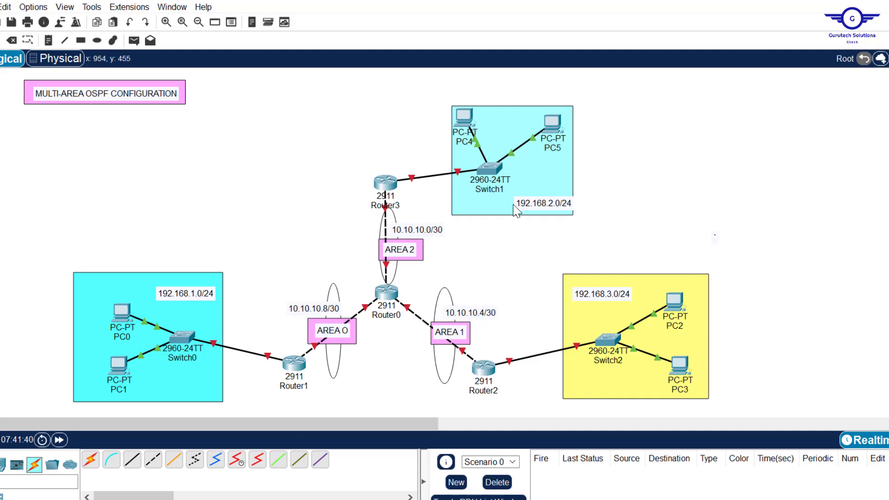
mouse_move(618, 295)
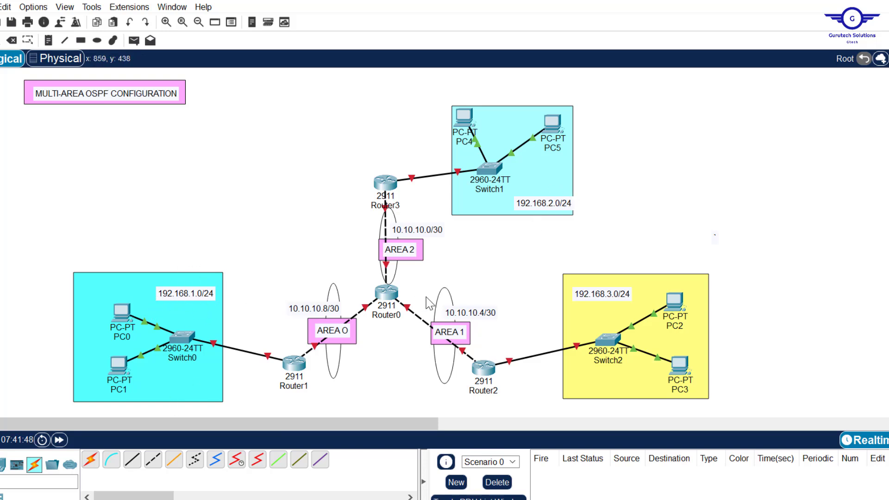
mouse_move(367, 211)
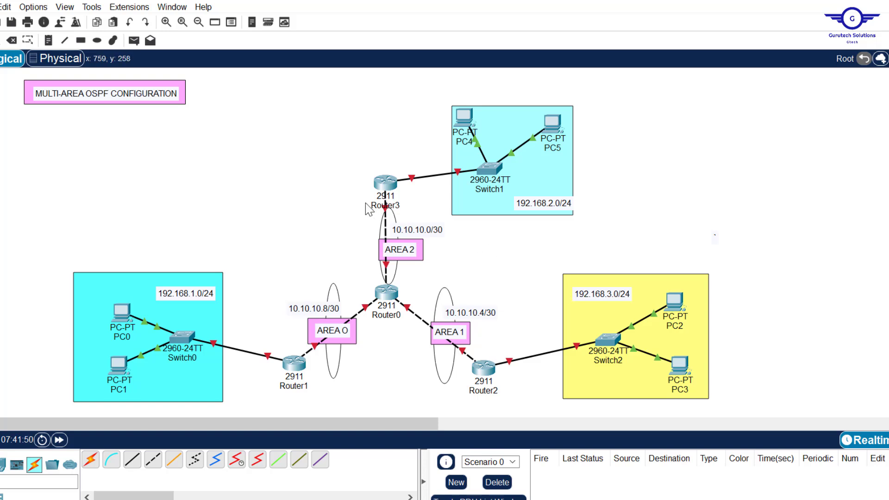
mouse_move(398, 260)
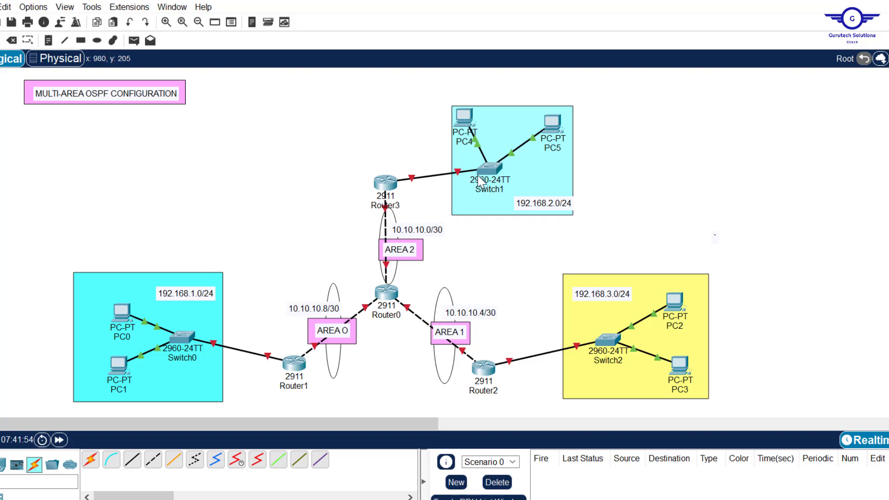
mouse_move(487, 193)
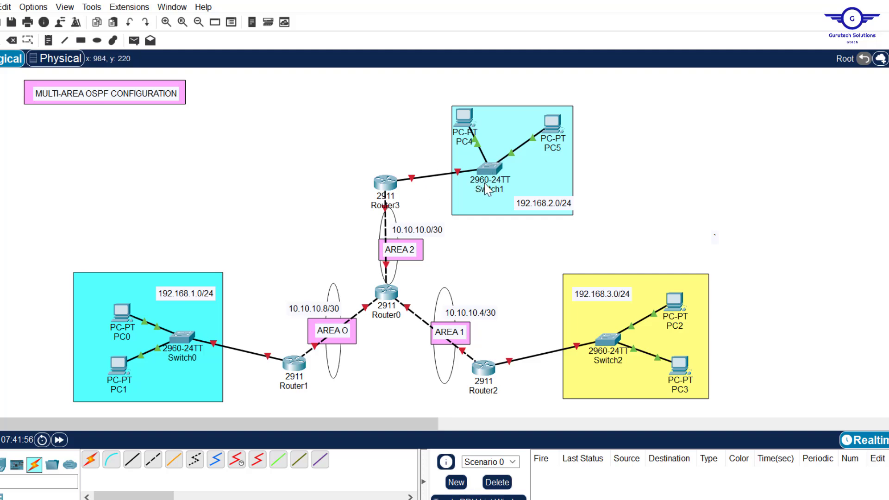
mouse_move(513, 292)
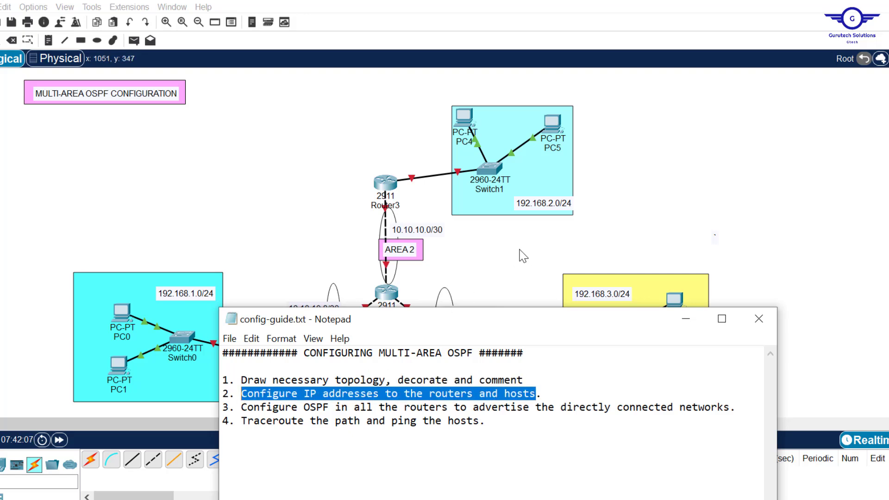
click(757, 318)
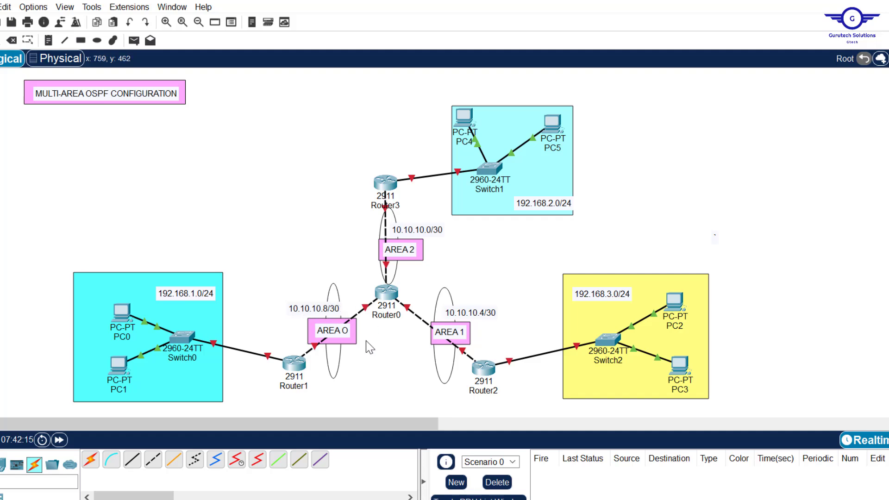
mouse_move(411, 383)
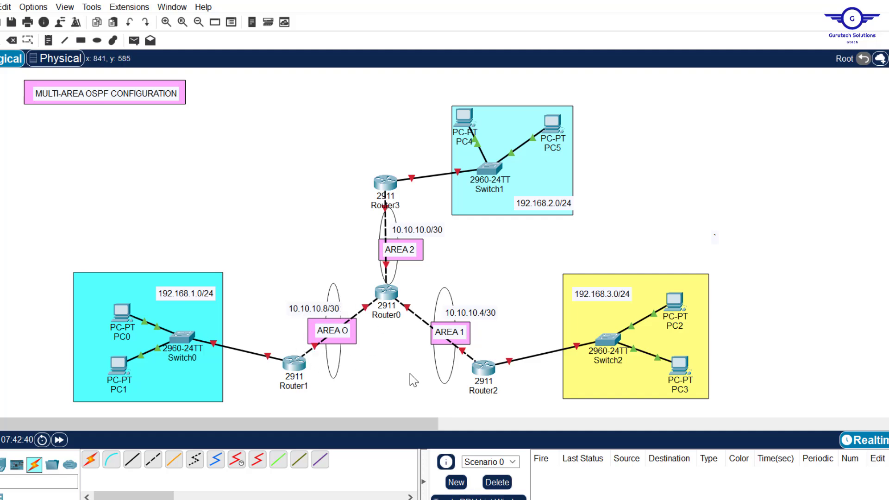
mouse_move(367, 313)
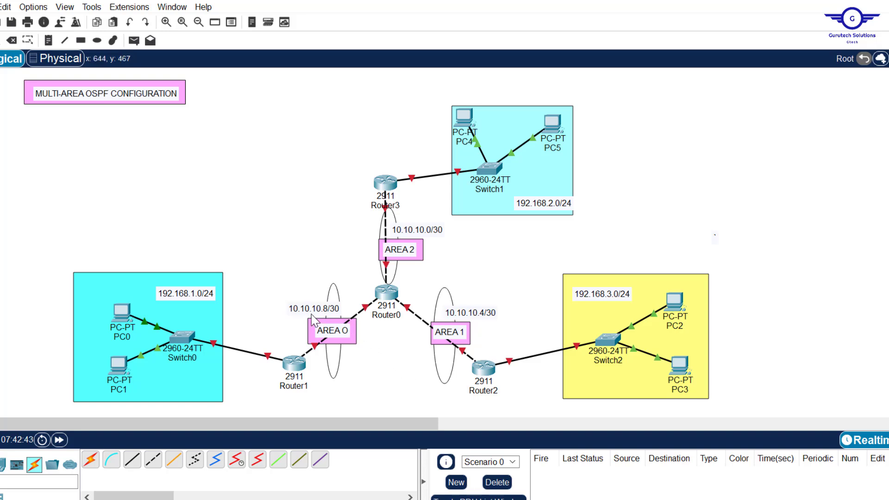
mouse_move(371, 303)
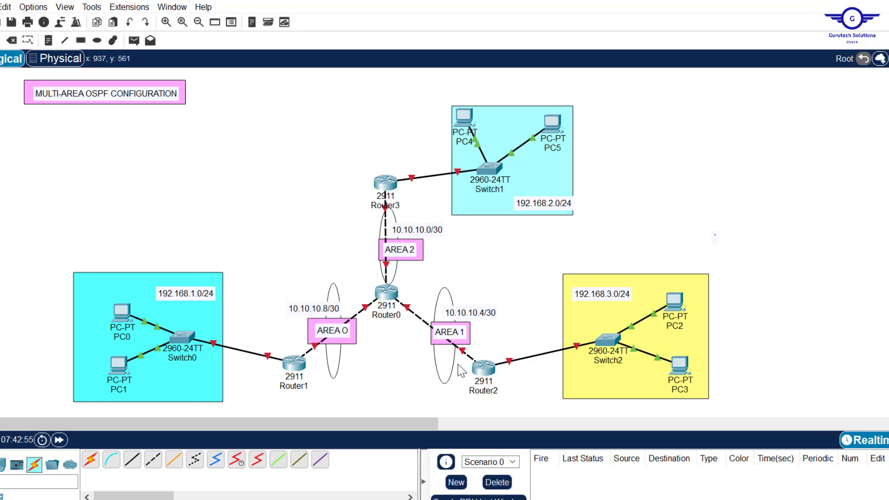
mouse_move(356, 208)
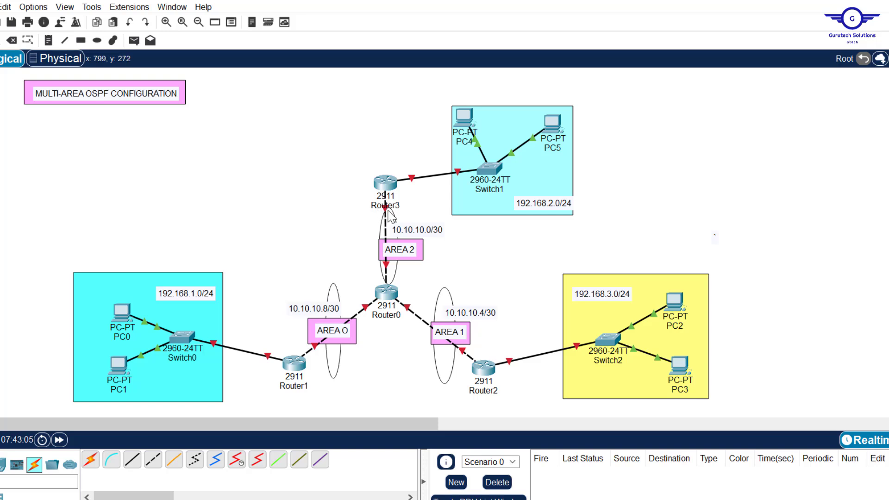
mouse_move(486, 259)
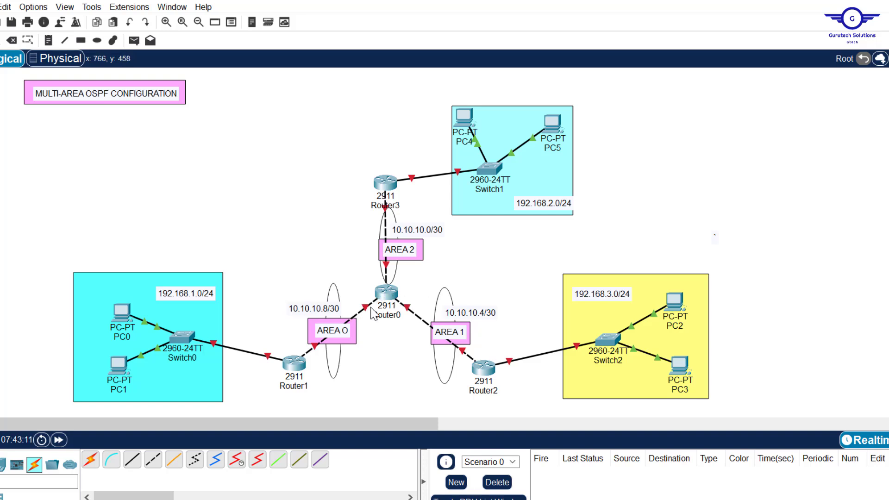
mouse_move(370, 323)
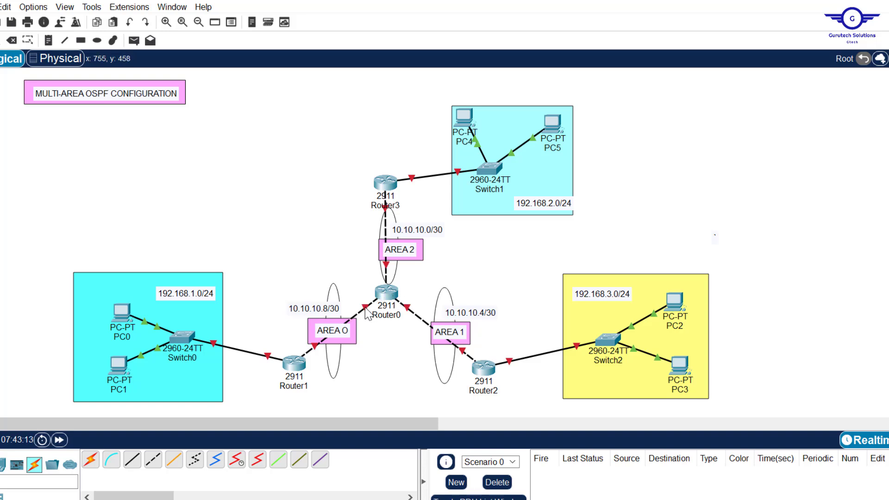
Inspect the router's GigabitEthernet0/0 interface settings in its Config view, then close the device window.
double_click(386, 292)
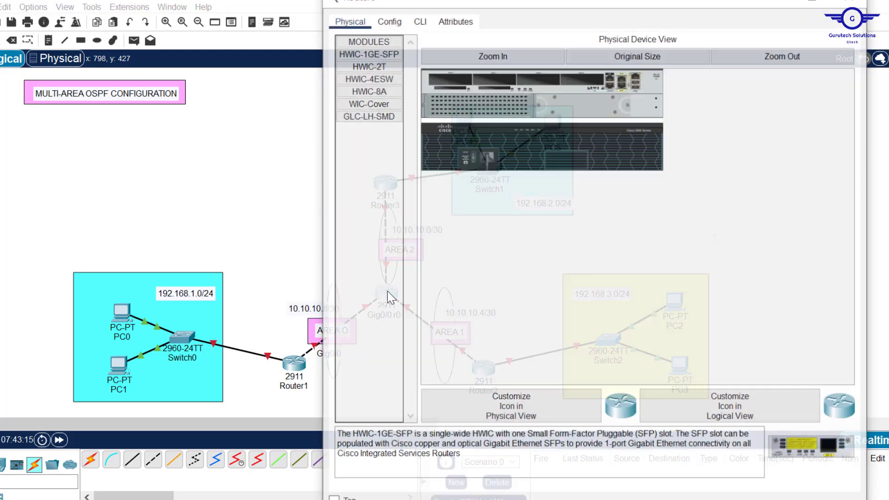
click(389, 21)
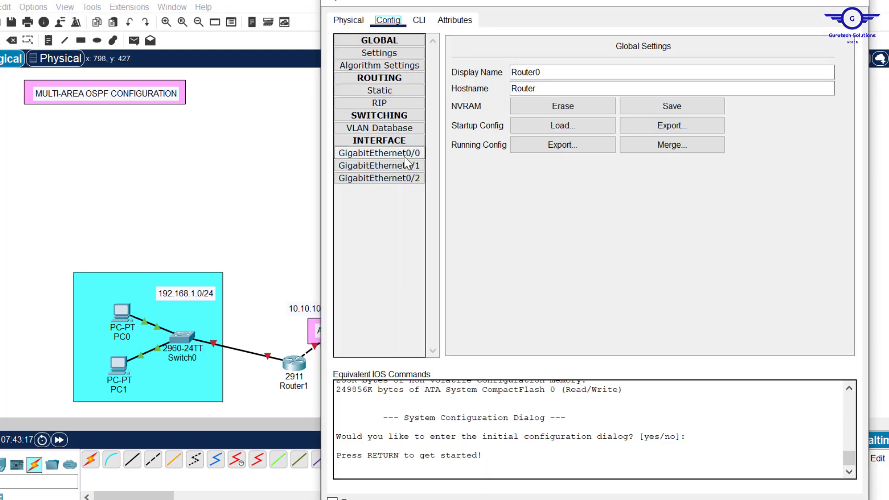
click(379, 153)
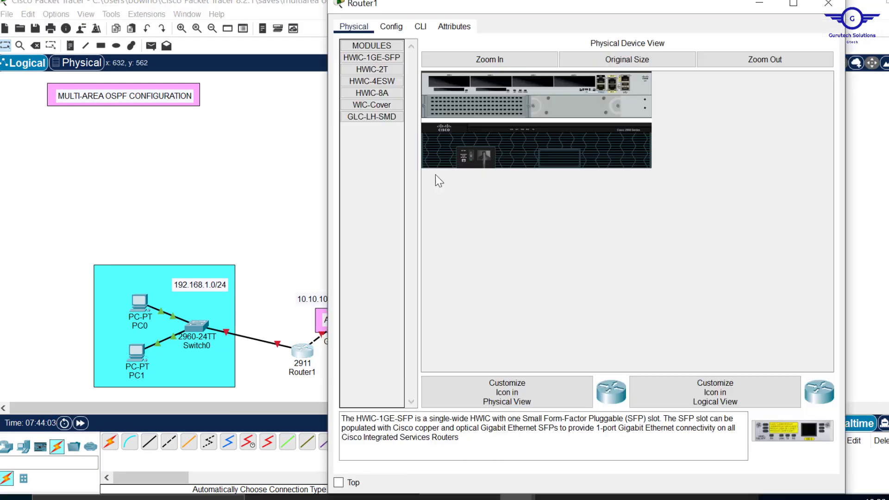
click(827, 4)
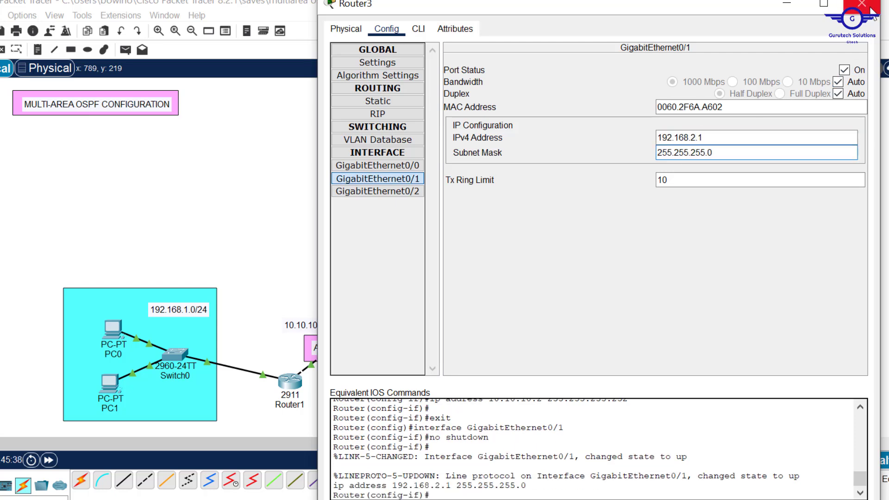
click(869, 5)
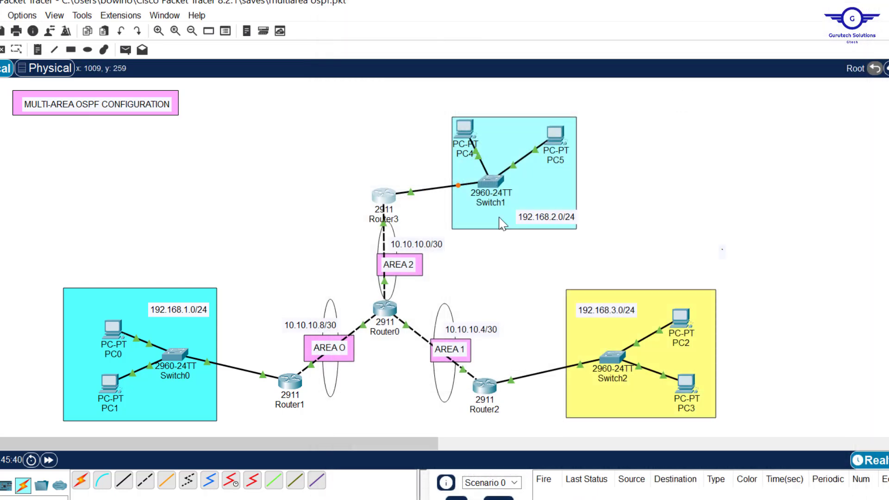
mouse_move(407, 189)
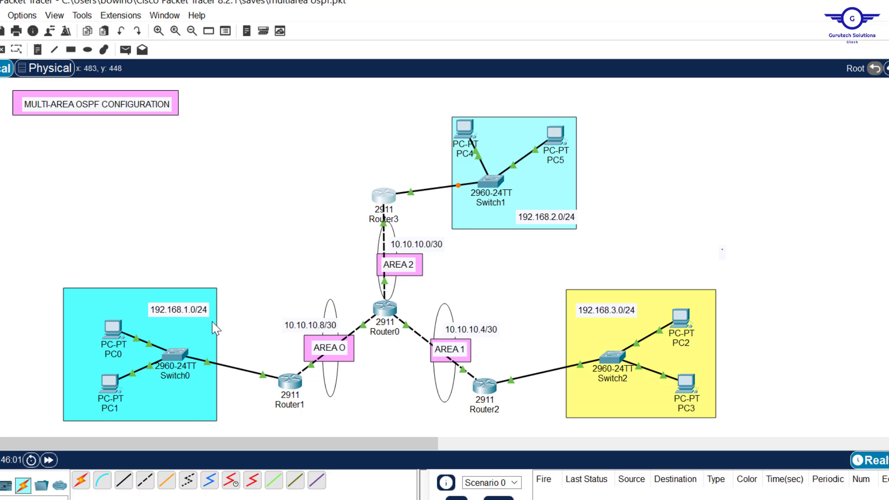
mouse_move(87, 341)
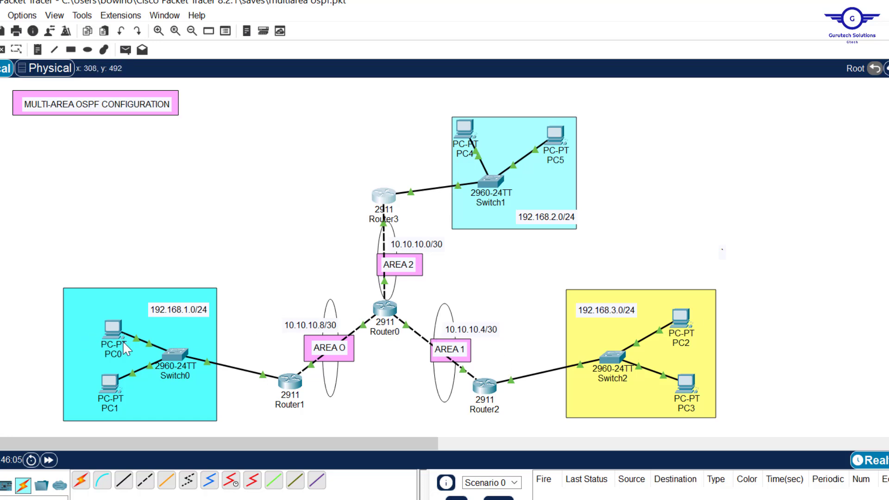
mouse_move(195, 268)
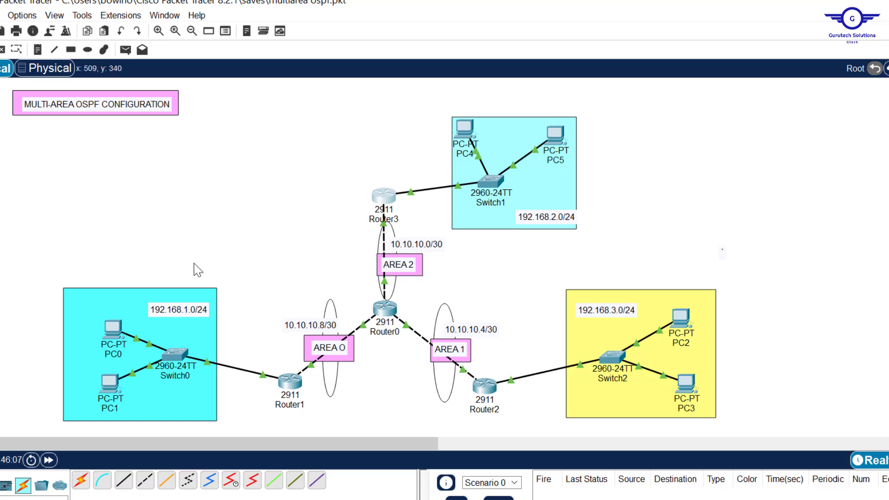
mouse_move(124, 342)
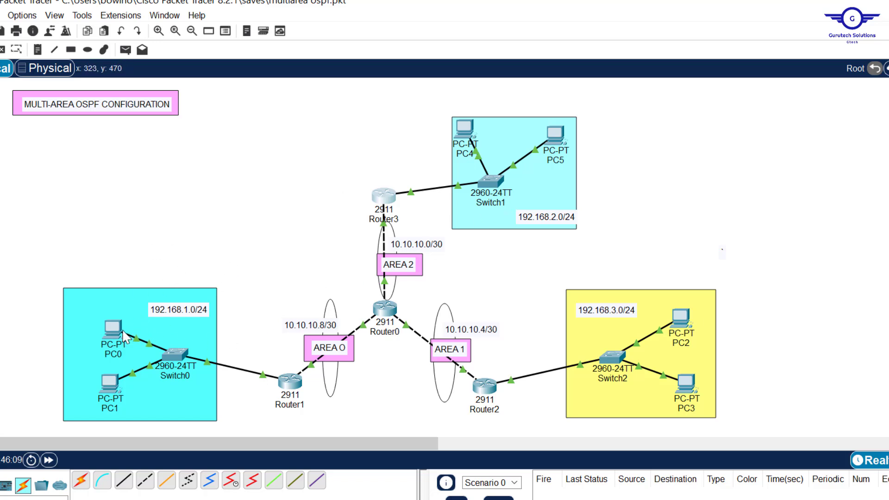
mouse_move(138, 391)
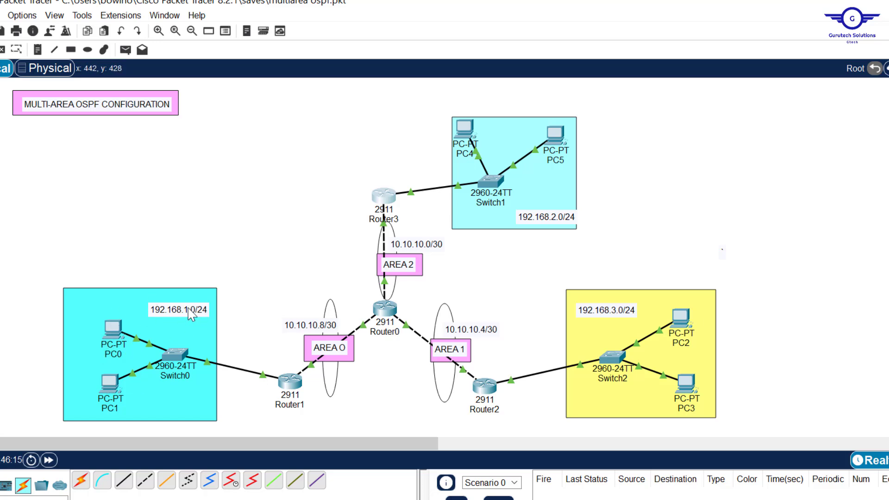
Check PC0's still-empty IPv4 address field and bring the topology back in front of the notes.
double_click(109, 336)
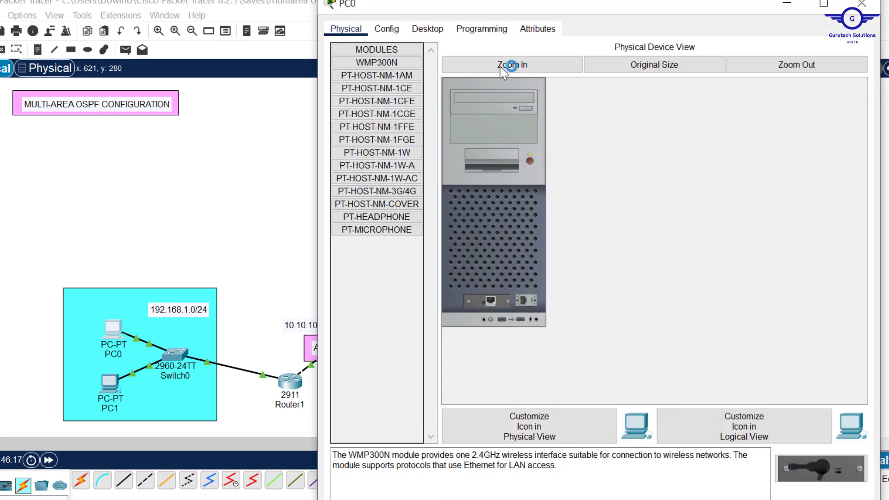
click(427, 29)
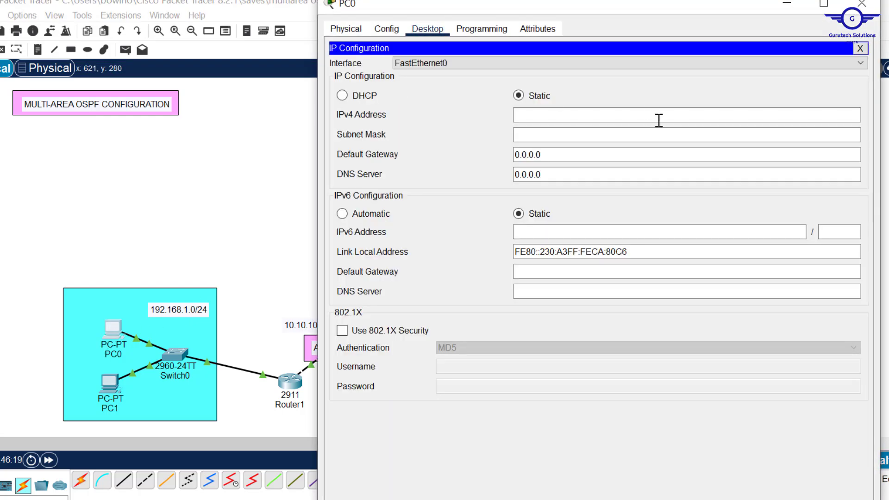
click(862, 48)
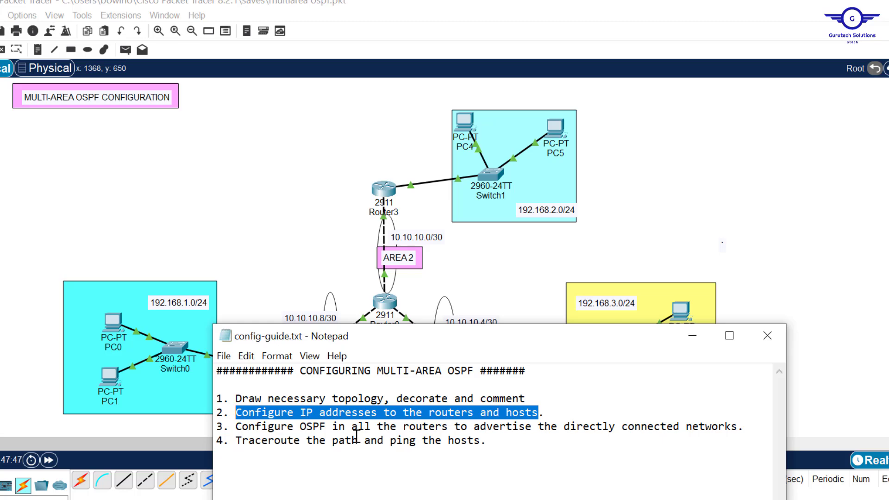
mouse_move(611, 260)
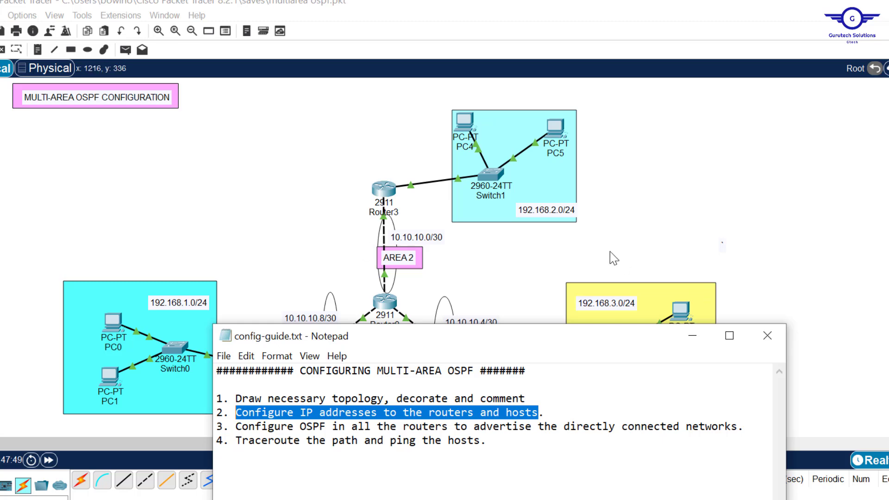
click(767, 336)
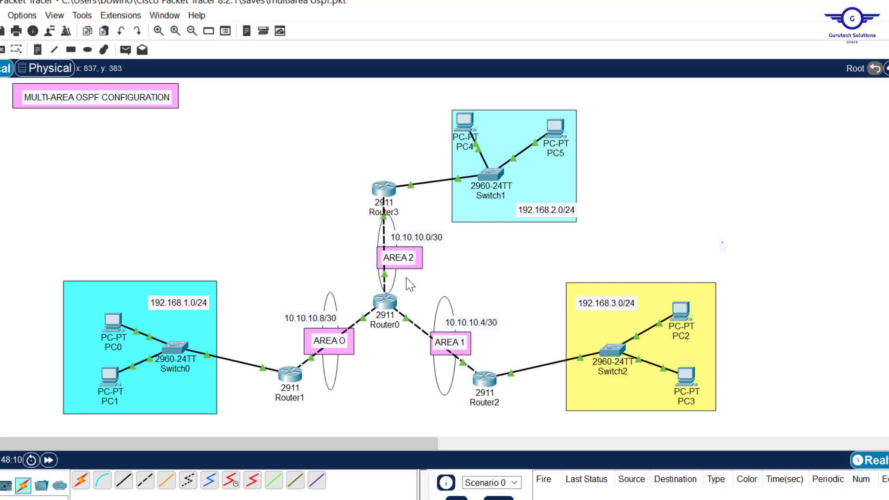
mouse_move(297, 401)
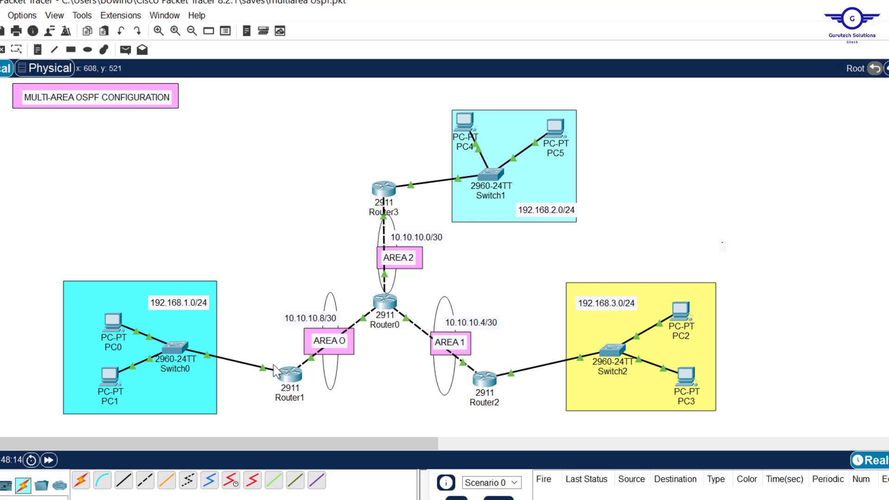
mouse_move(348, 280)
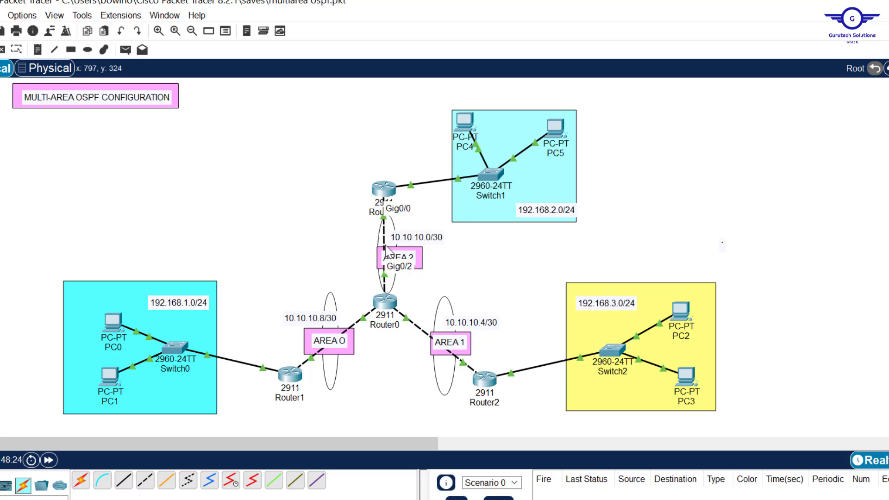
mouse_move(305, 382)
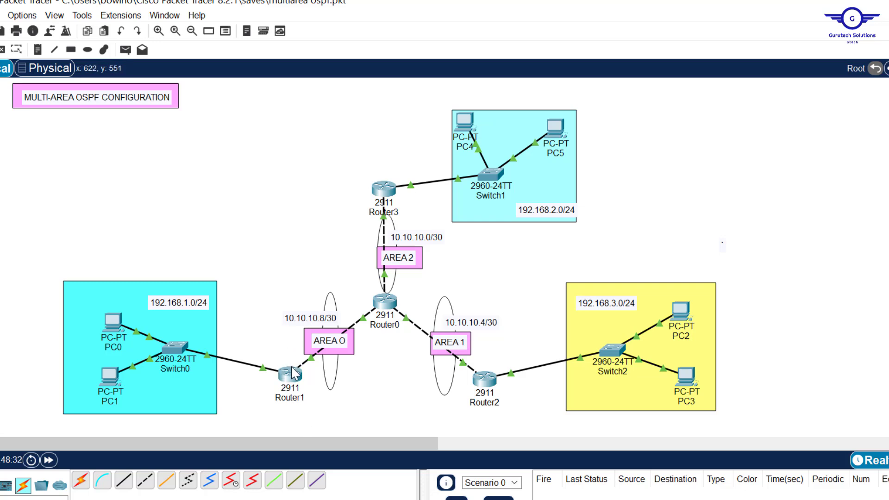
On Router1's CLI start OSPF process 15 with router ID 1.1.1.1.
click(287, 373)
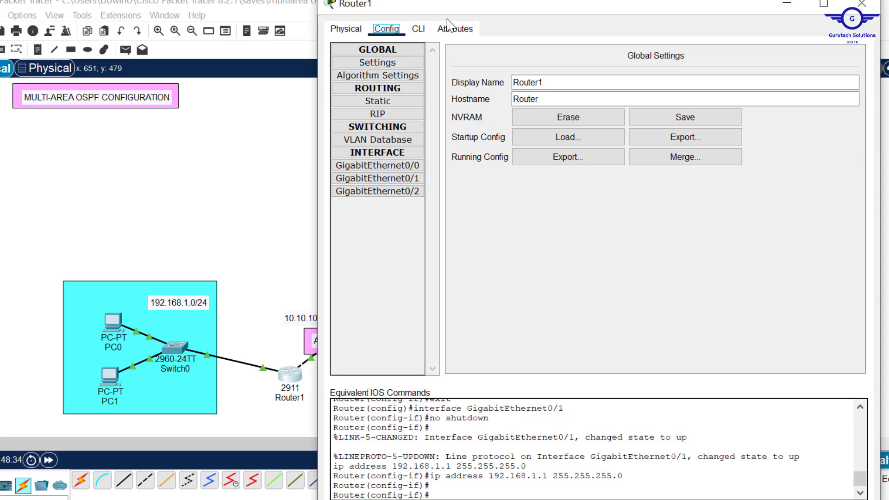
click(418, 28)
text(ex)
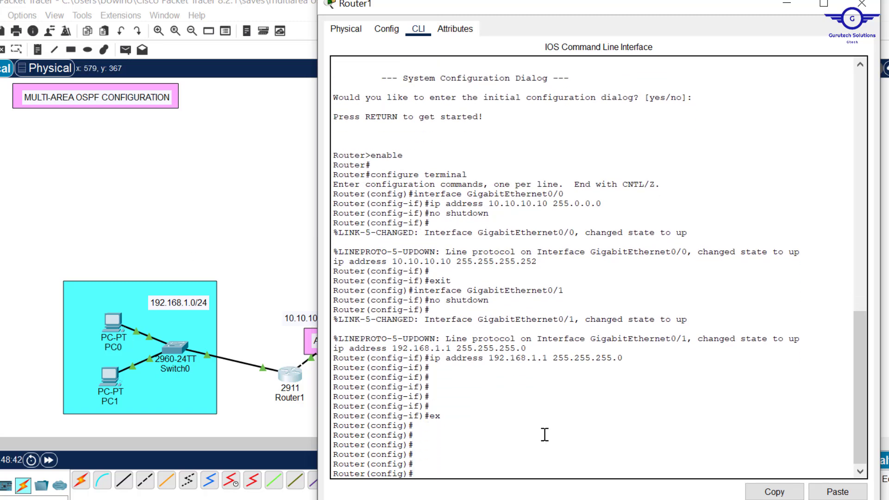
text(router ospf)
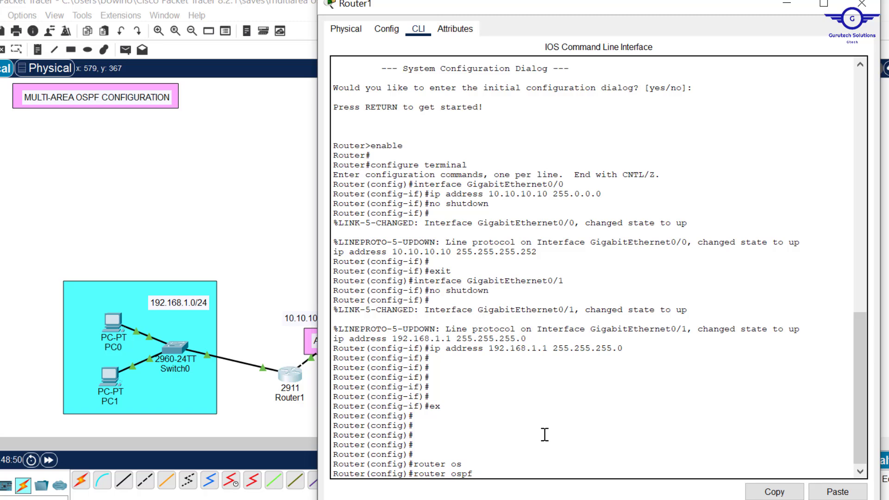
text(15)
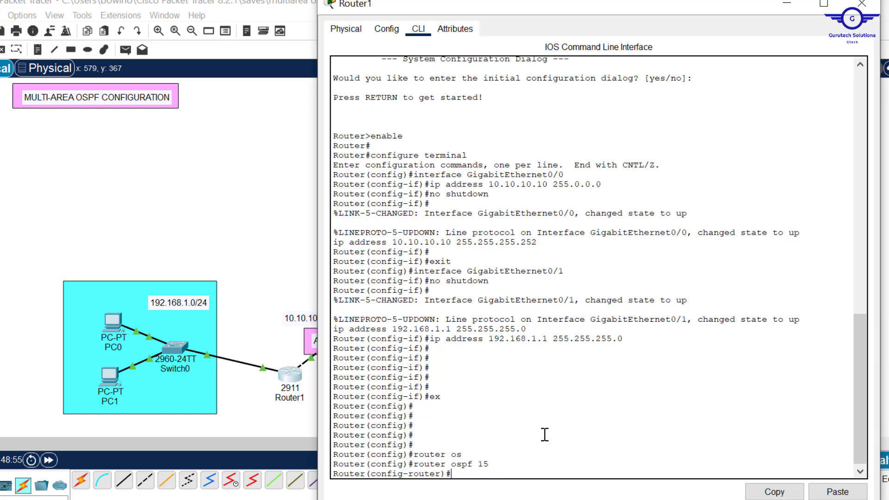
text(r)
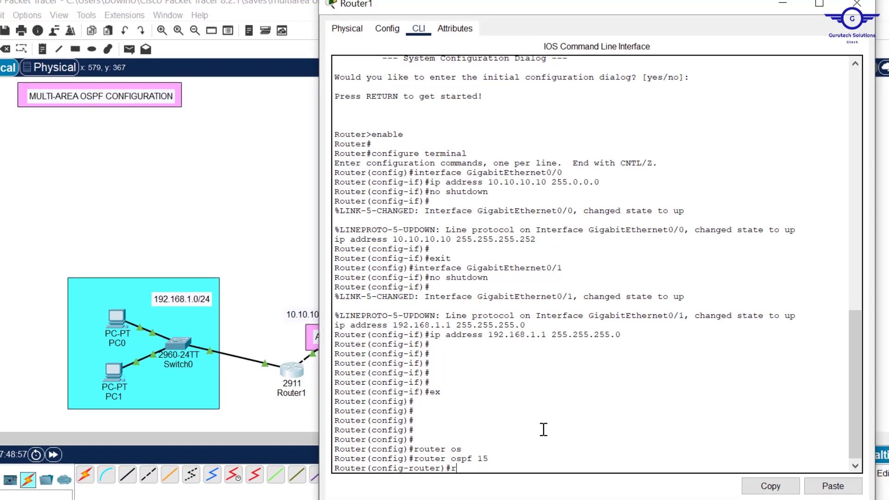
text(router-id 1.1.1.1)
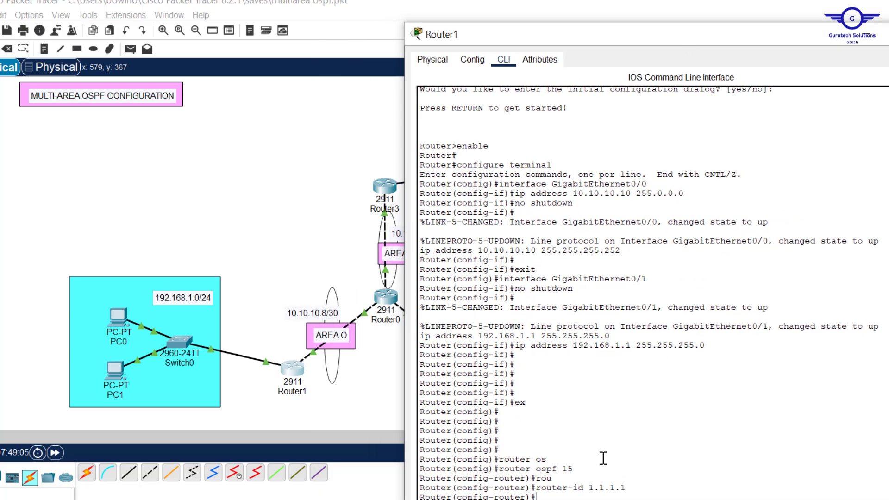
Advertise network 192.168.1.0 0.0.0.255 in area 0 on Router1.
text(network)
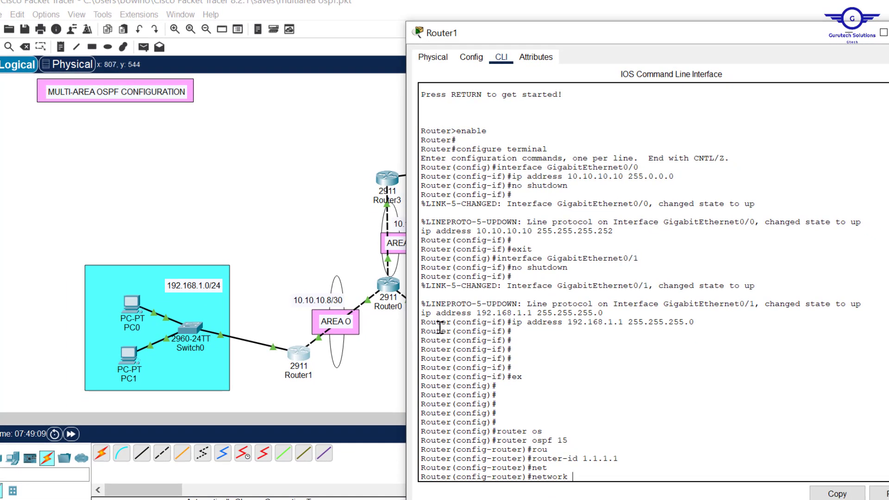
text(192.1)
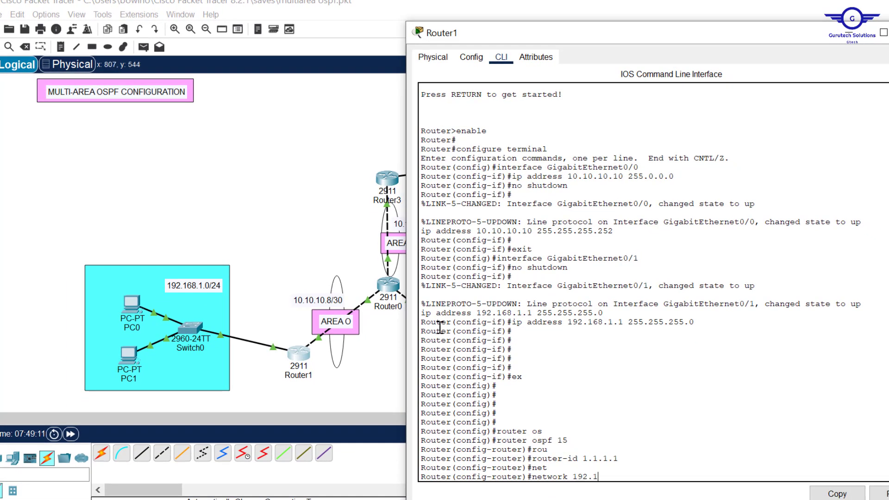
text(68.1)
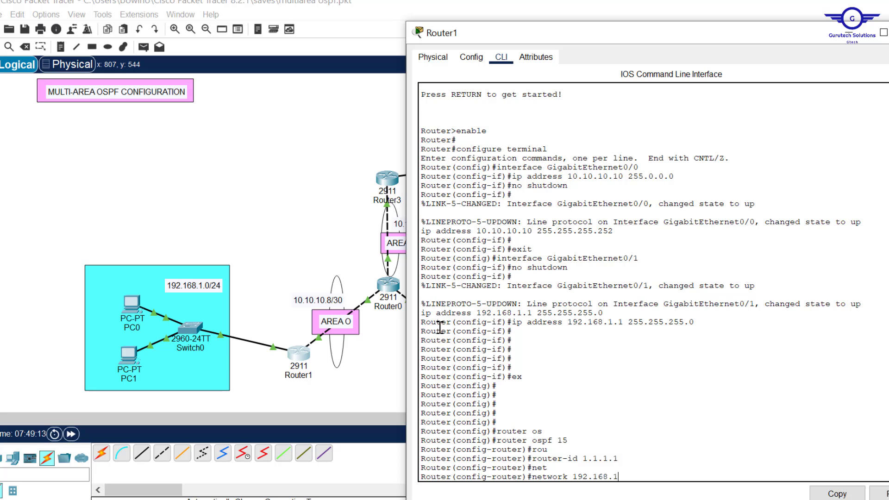
text(.0 0.0.0.)
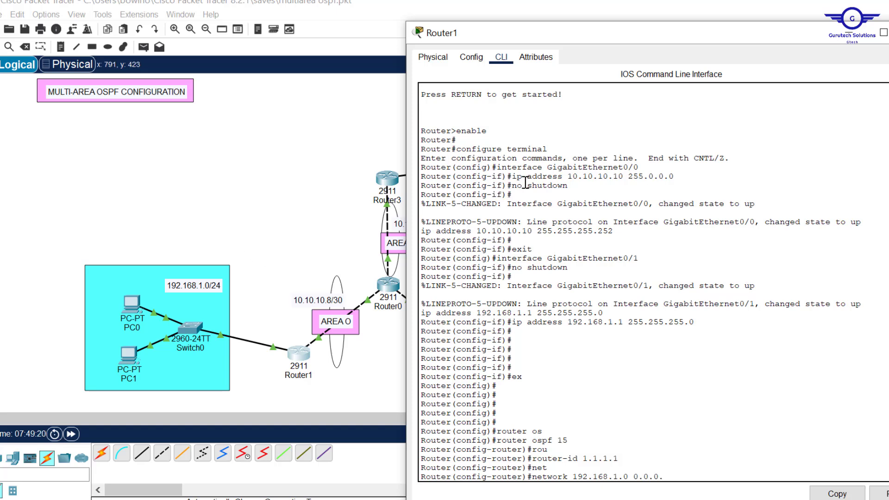
text(255)
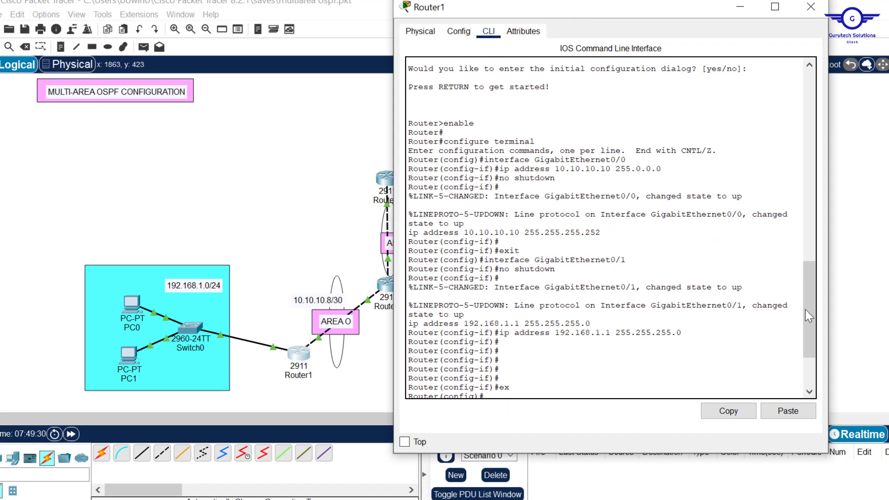
text(network 192.168.1.0 0.0.0.255)
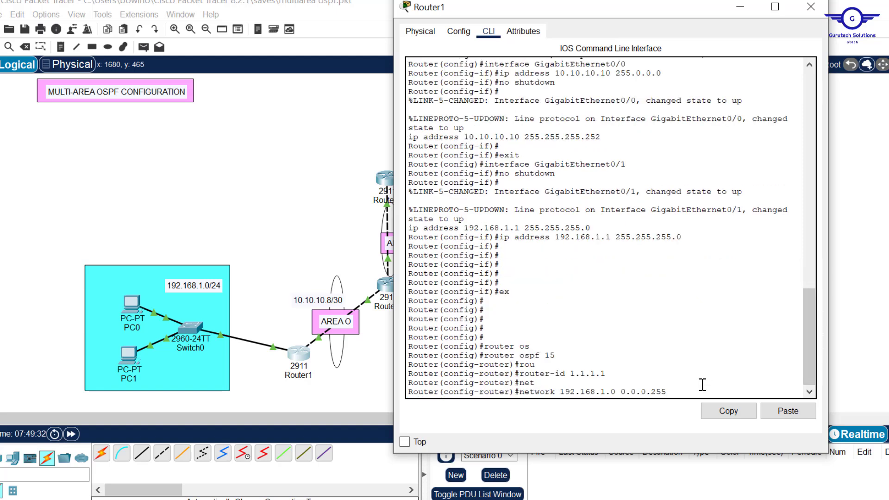
text(area)
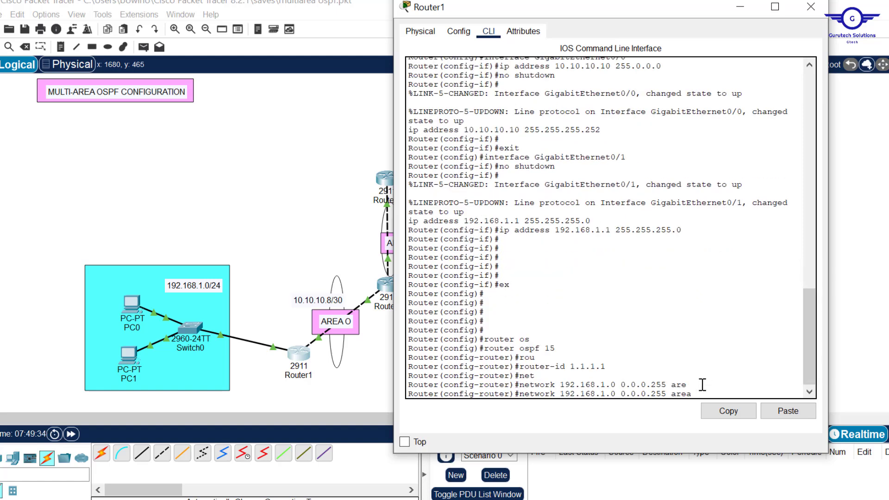
mouse_move(738, 391)
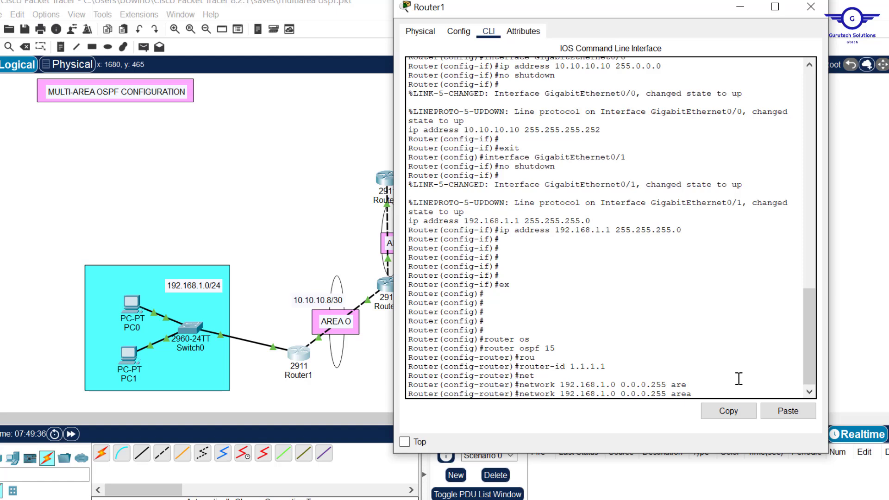
text(0)
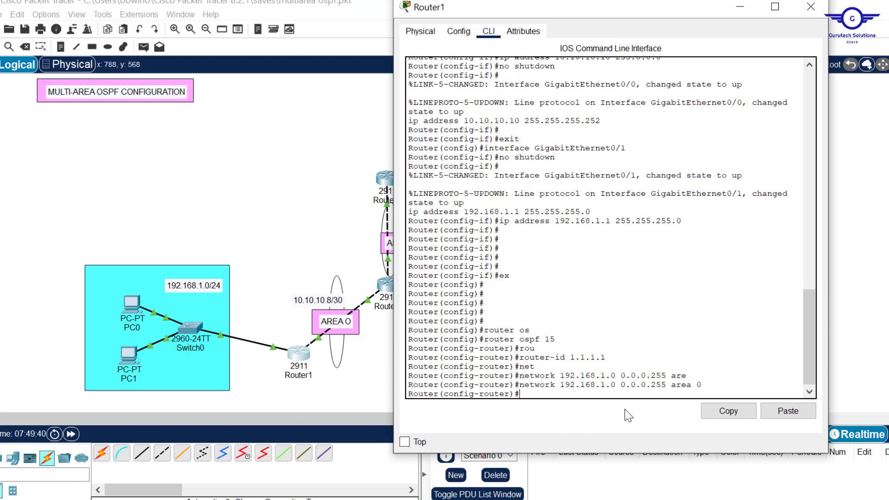
text(network 192.168.1.0 0.0.0.255 area 0)
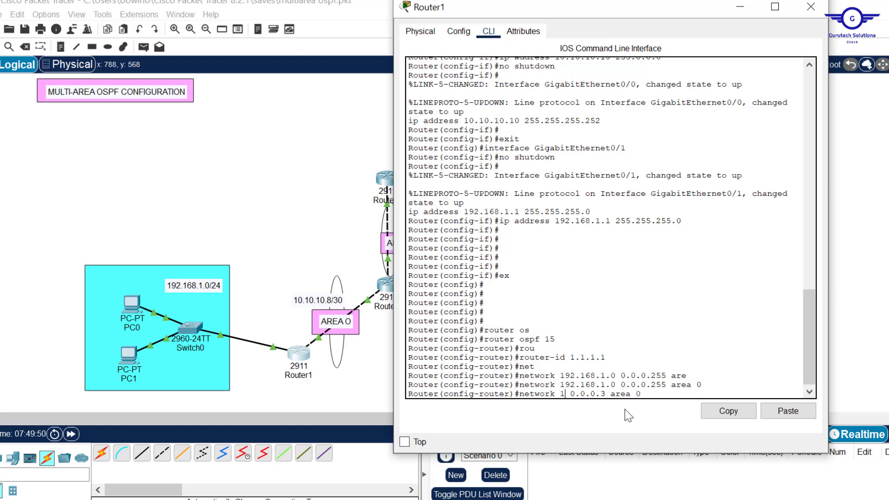
Advertise 10.10.10.8 0.0.0.3 in area 0, save with do wr, and close Router1's window.
text(0.10.10)
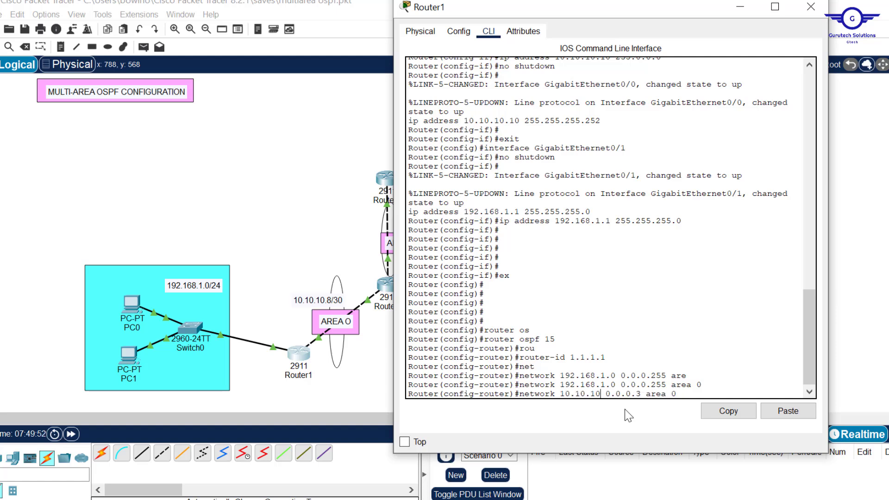
text(.8)
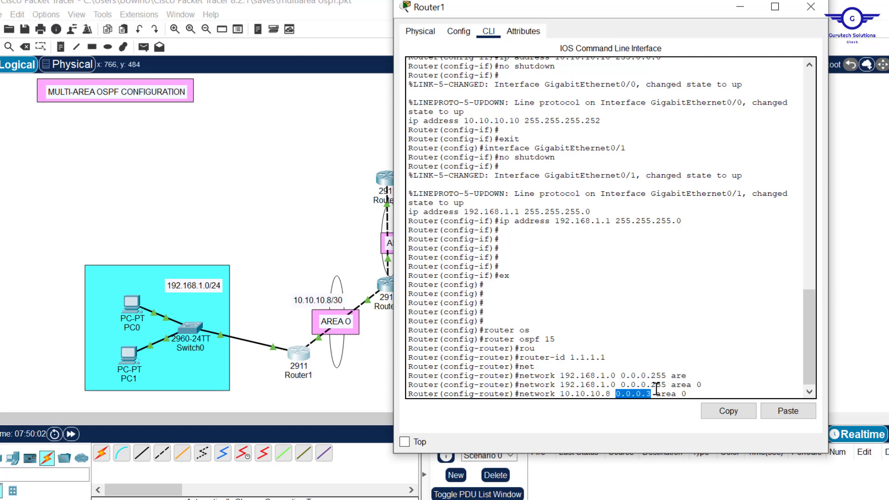
mouse_move(677, 398)
text(exit)
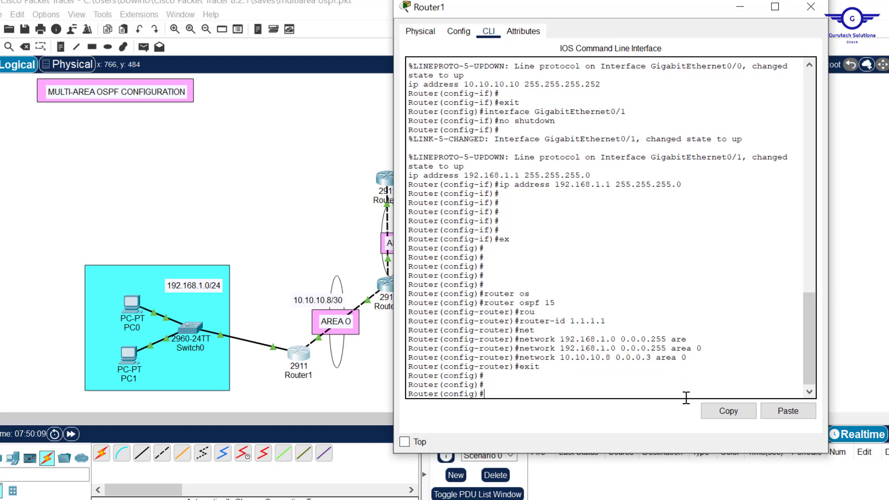
text(do wr)
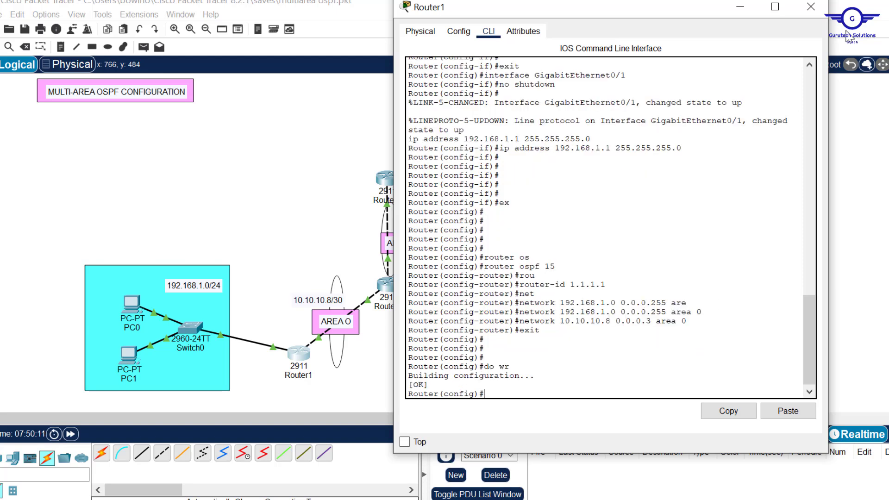
click(806, 6)
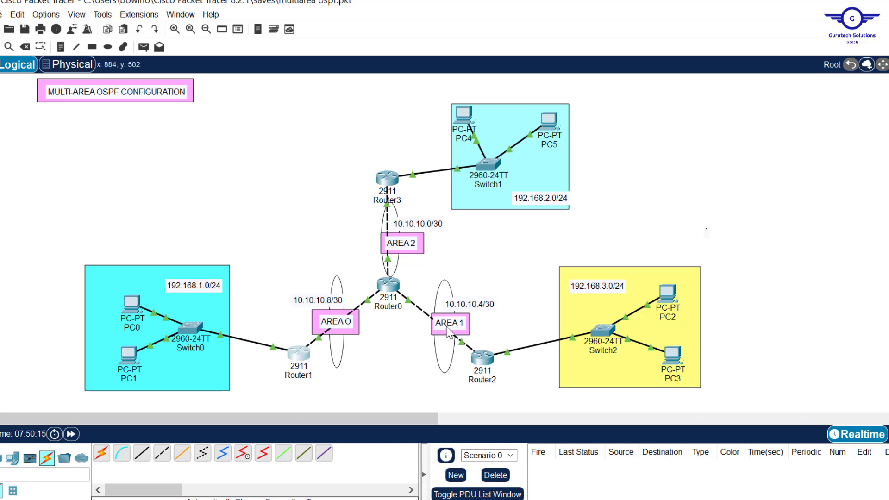
On Router2's CLI start OSPF process 15 with router ID 2.2.2.2.
click(475, 357)
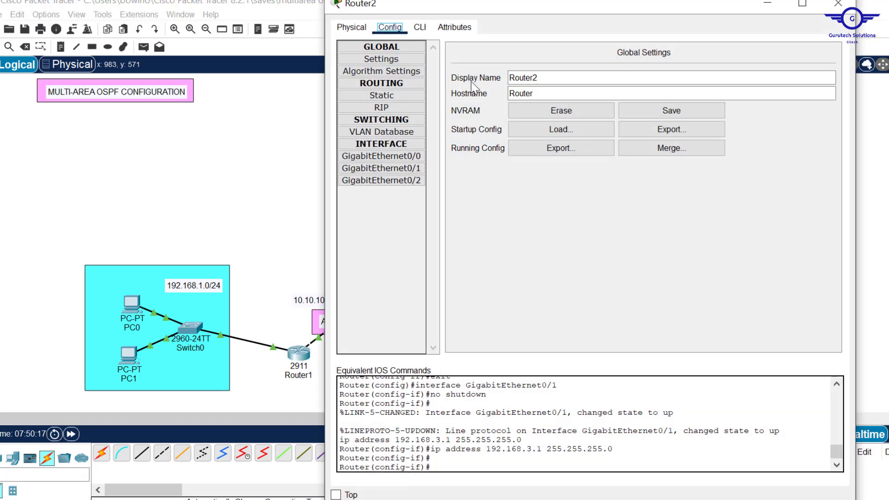
click(421, 27)
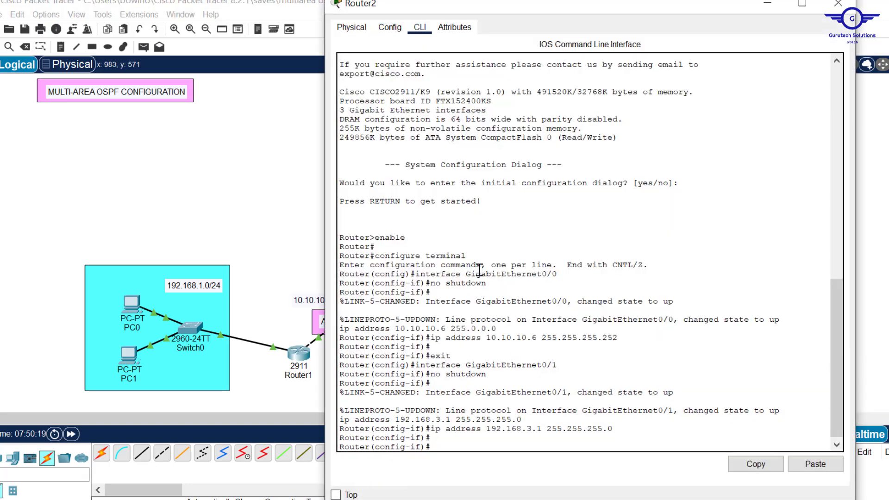
key(Enter)
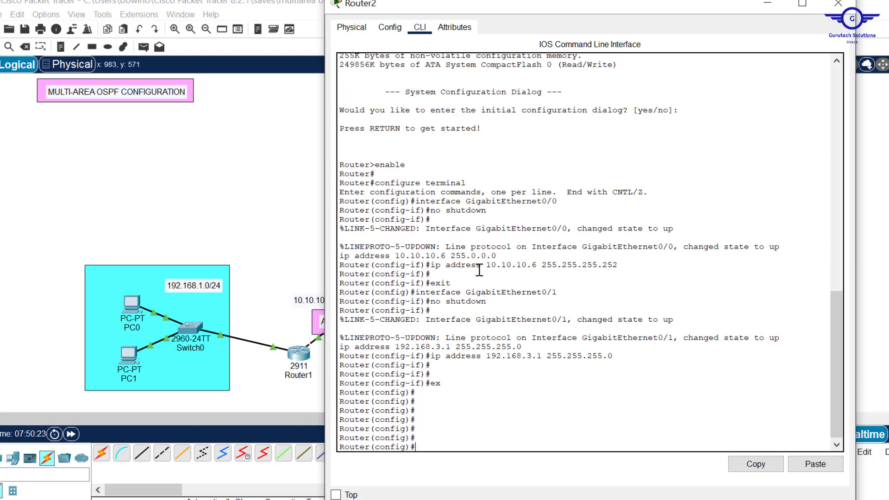
text(router ospf 15)
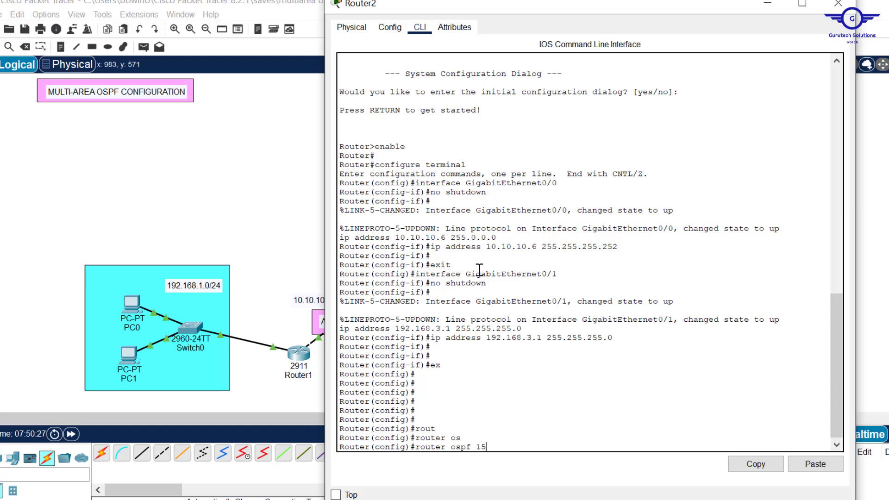
text(router-id)
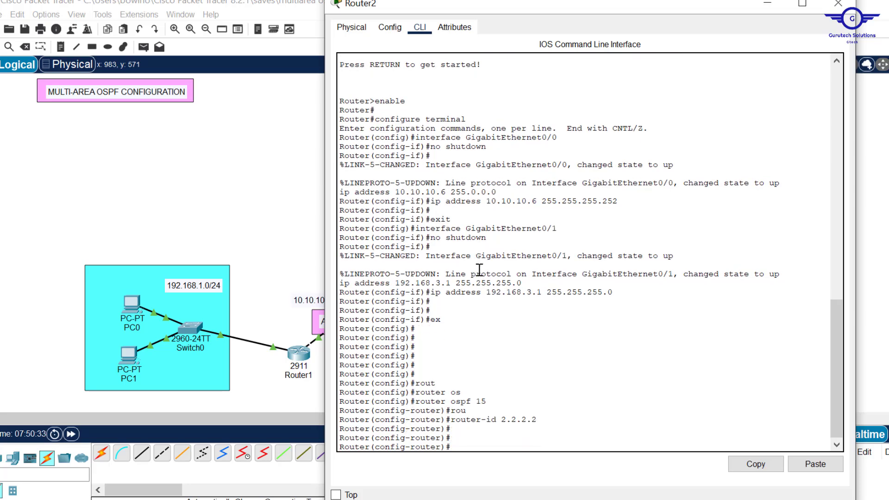
Advertise network 192.168.3.0 0.0.0.255 in area 1 on Router2.
text(network)
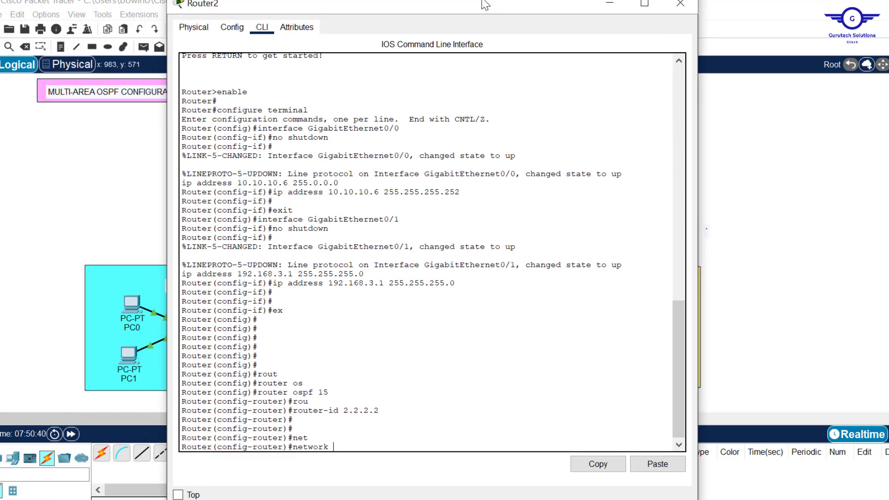
text(192.168.3.)
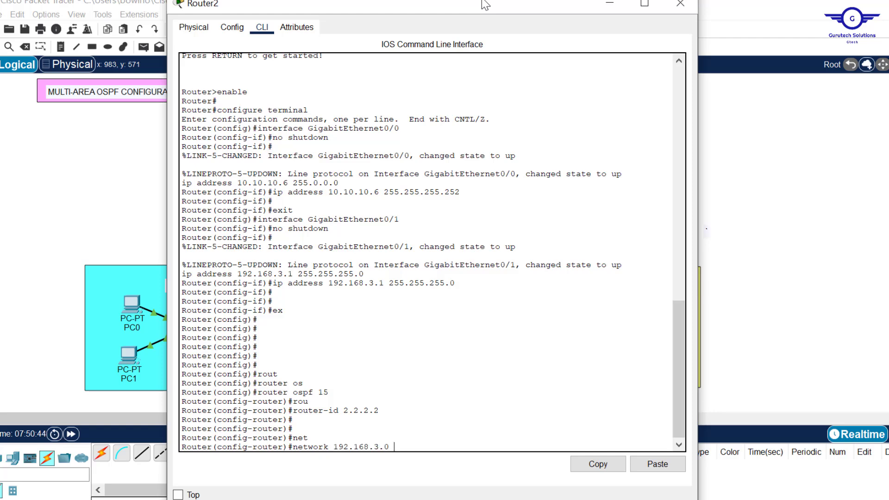
text(0.0.0.)
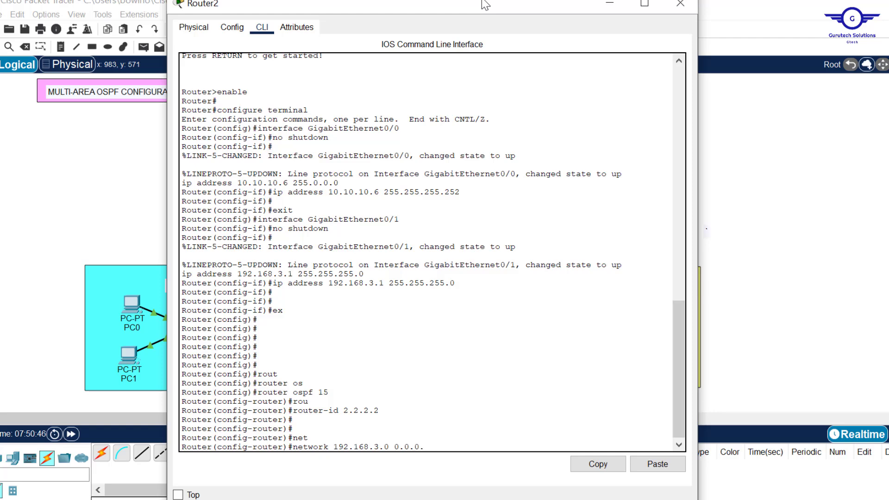
text(255 area 1)
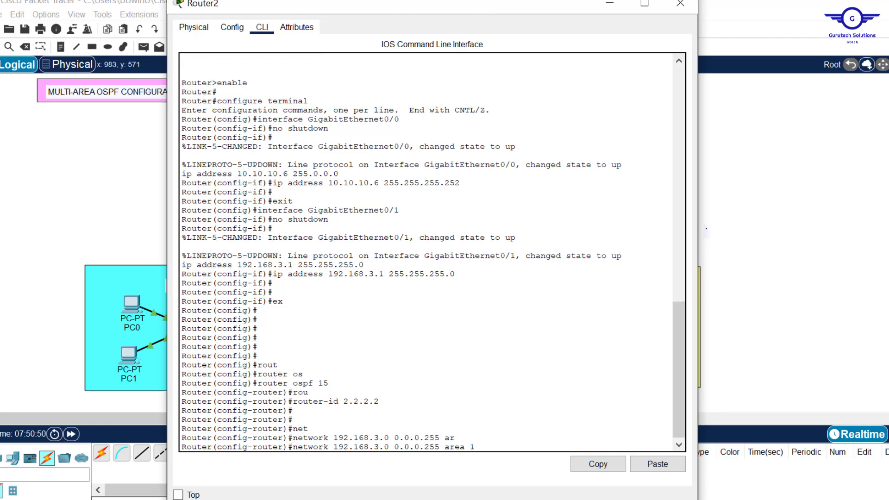
After checking link addresses on the topology, advertise 10.10.10.4 0.0.0.3 in area 1, save, and close Router2.
drag(430, 3, 422, 383)
text(network 10.10.10 0.0.0.3 area 1)
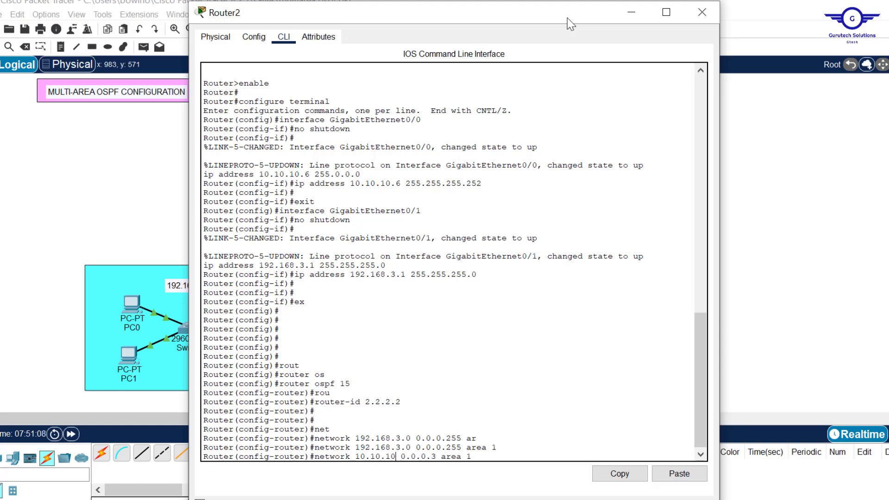
click(700, 12)
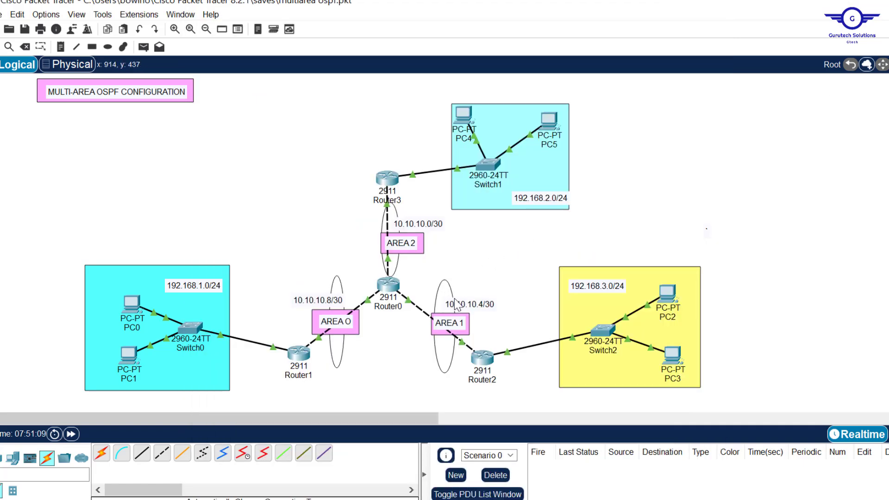
click(482, 358)
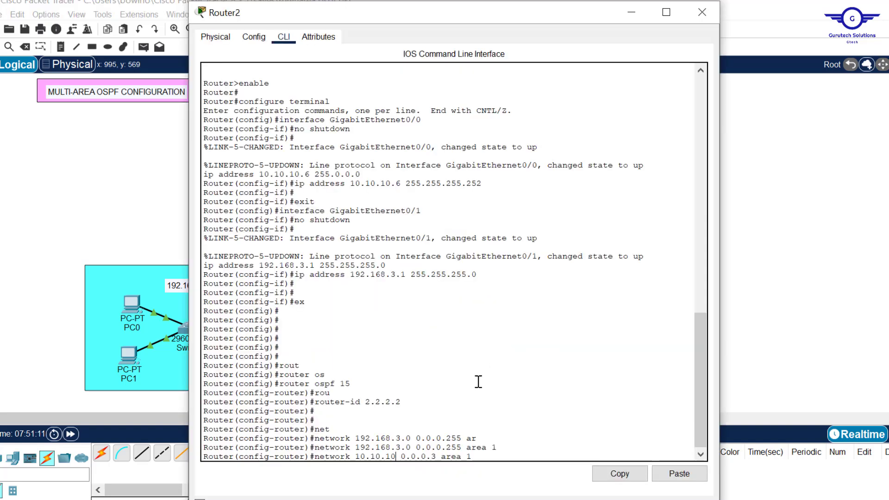
text(.4)
text(do wr)
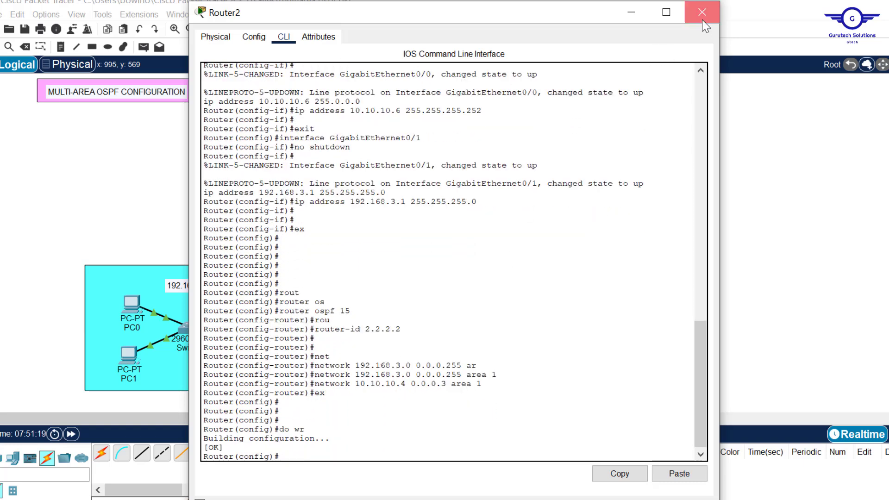
click(699, 13)
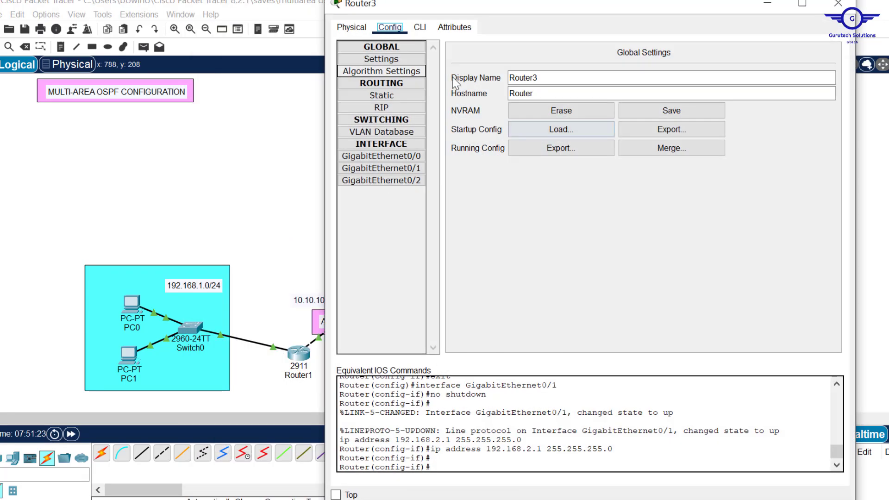
On Router3's CLI start OSPF process 15 with router ID 3.3.3.3.
click(418, 26)
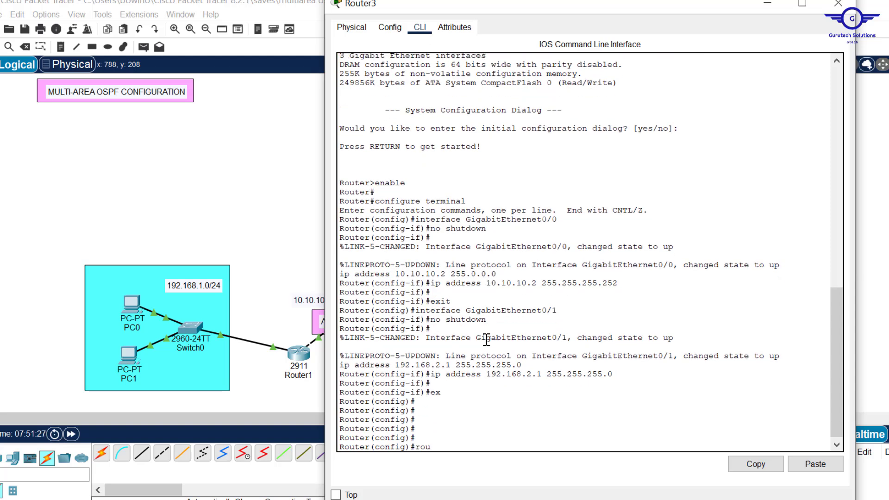
text(router ospf)
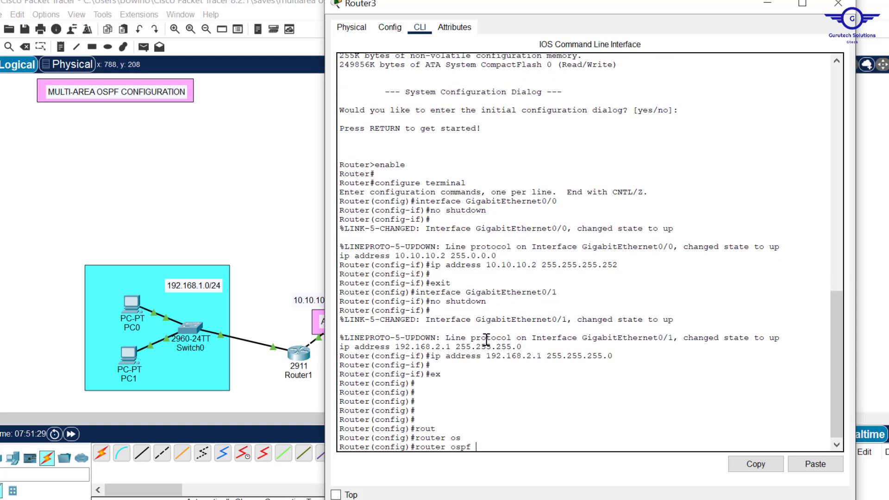
key(Enter)
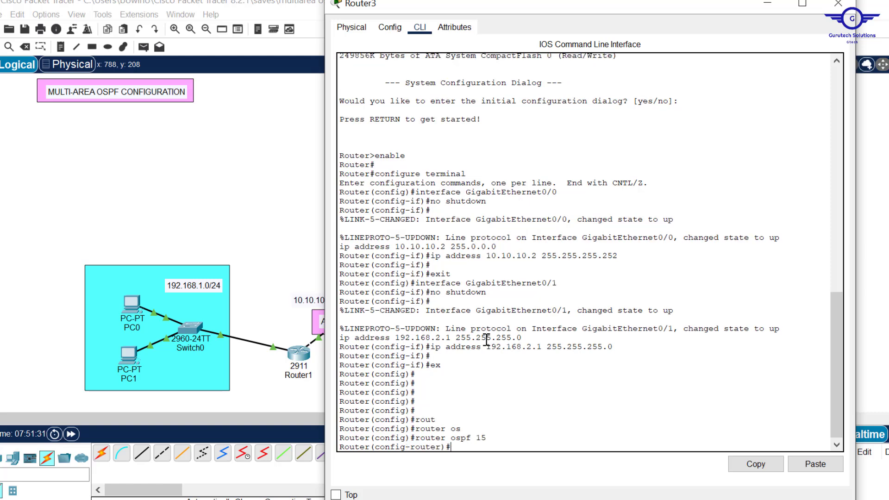
text(router-id 3)
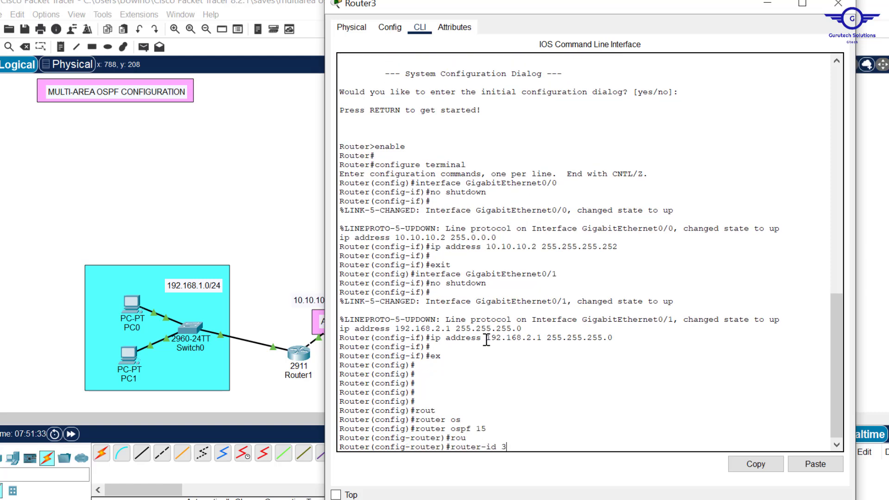
text(.3.3.3)
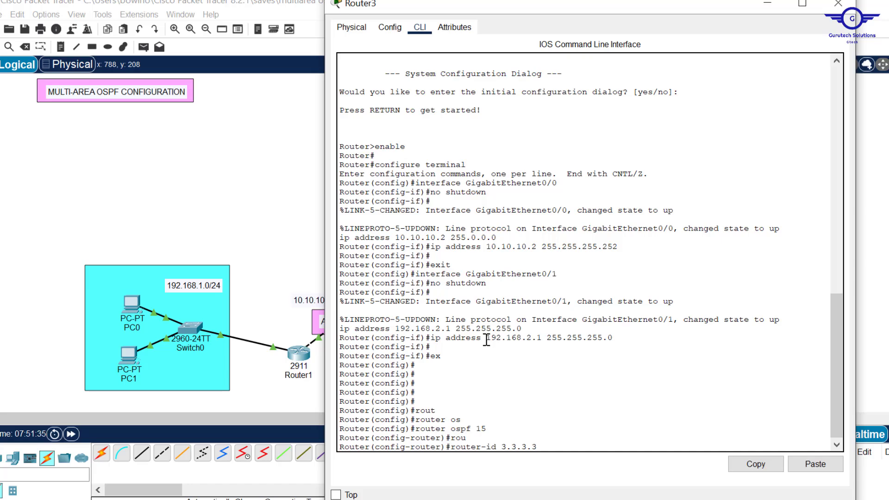
Advertise 192.168.2.0 0.0.0.255 and 10.10.10.0 0.0.0.3 in area 2 on Router3 and exit.
text(network)
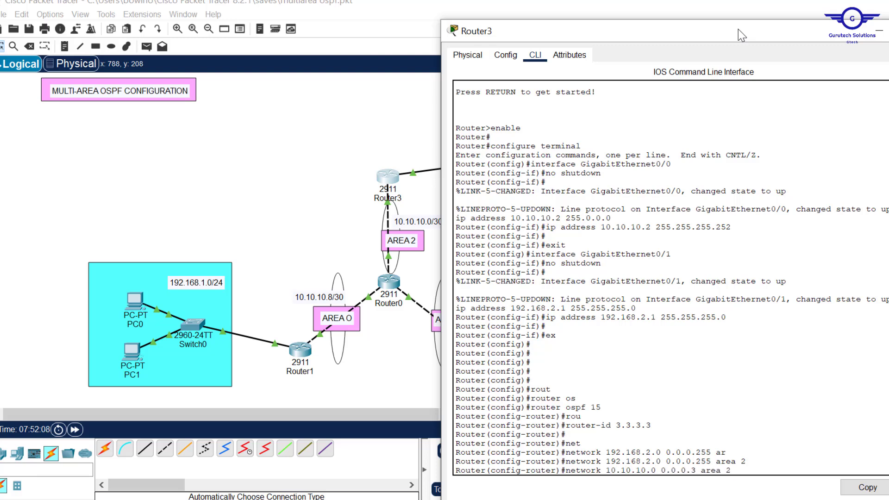
text(ex)
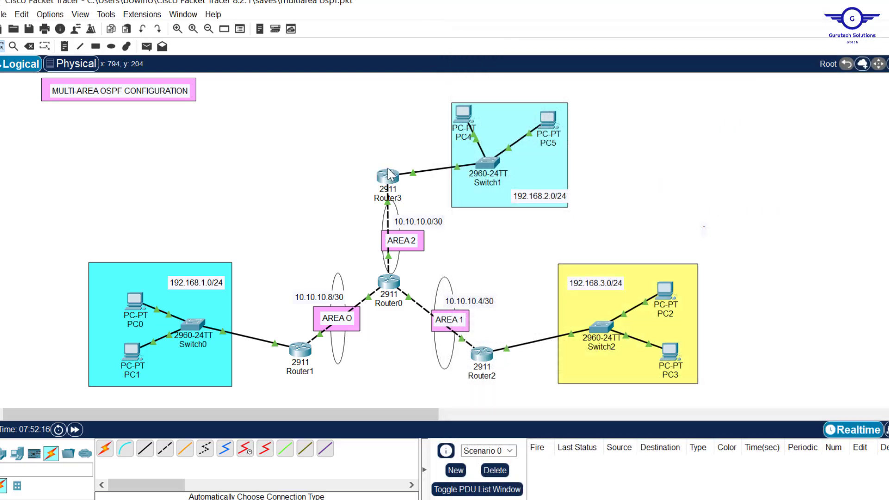
mouse_move(307, 323)
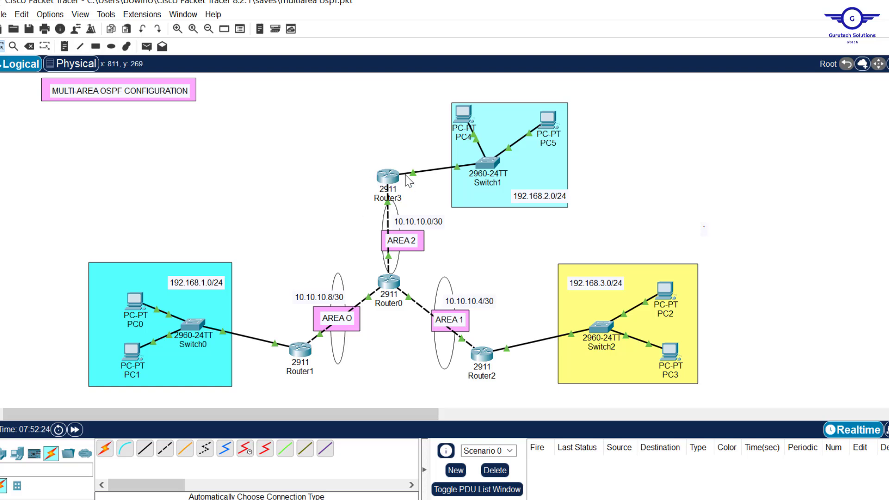
click(388, 290)
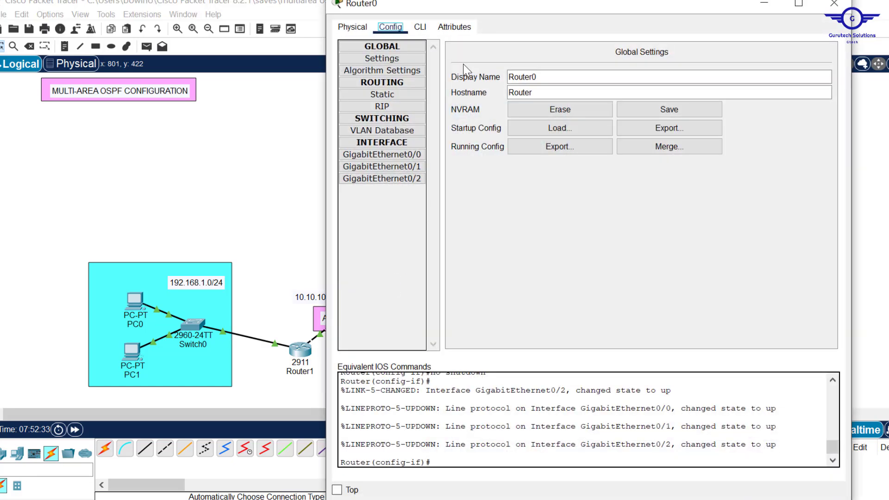
On Router0's CLI start OSPF process 15 with router ID 4.4.4.4.
click(418, 27)
text(ex)
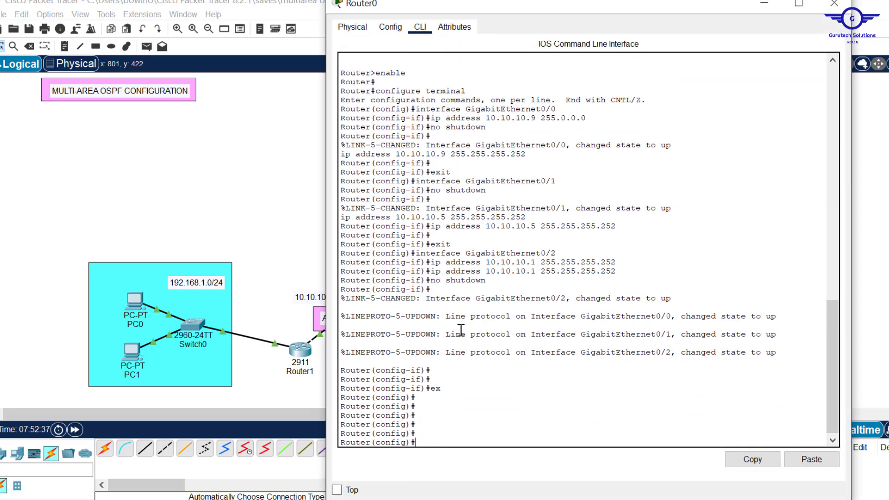
text(rou)
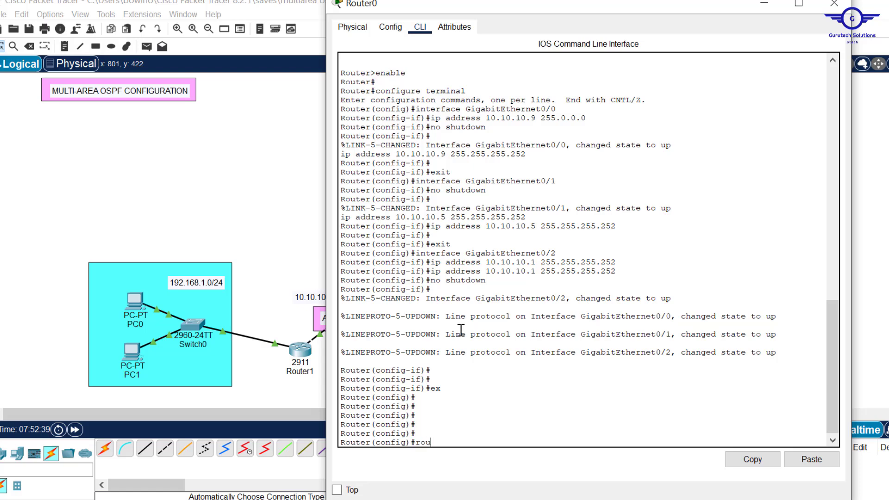
text(router ospf 15)
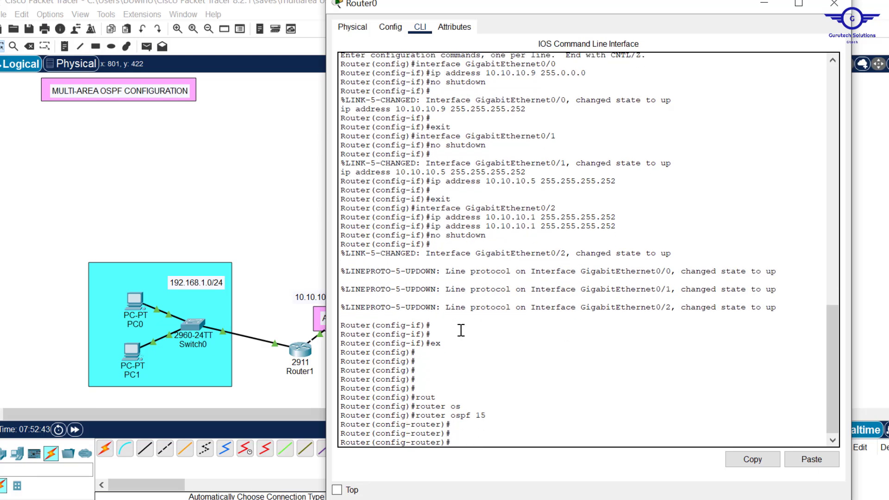
text(router-id)
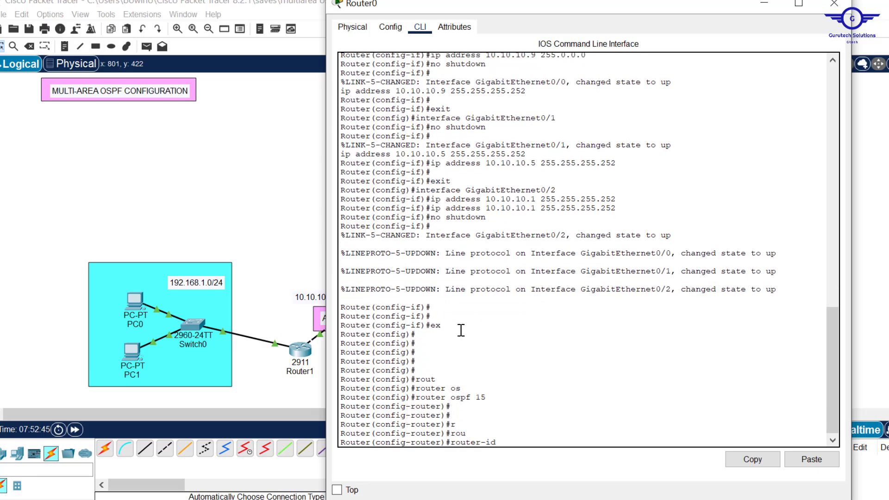
text(4.4.4.4)
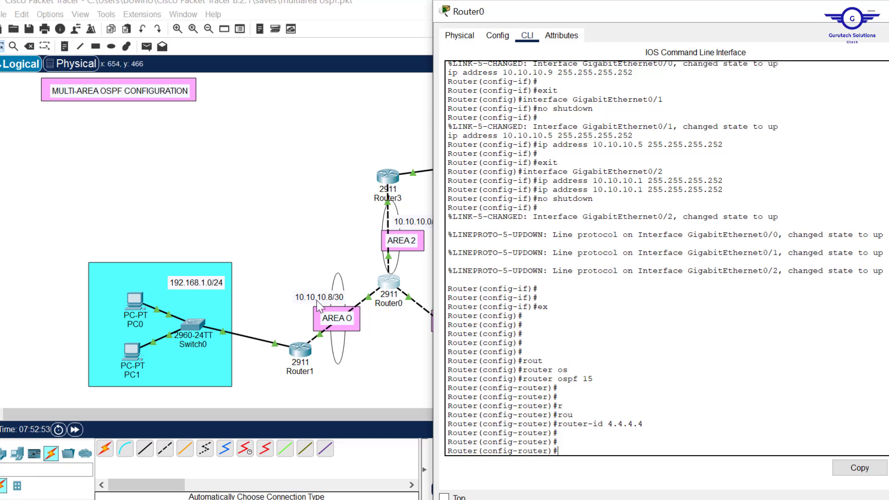
mouse_move(562, 389)
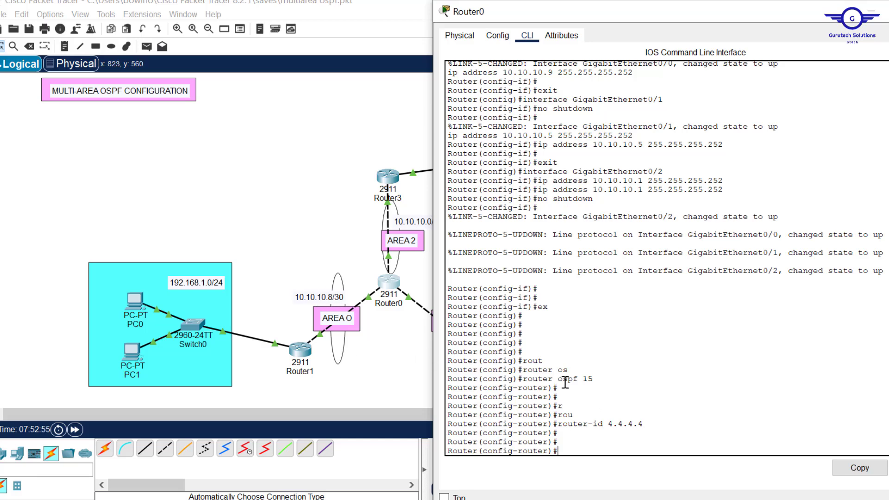
Advertise network 10.10.10.8 0.0.0.3 in area 0 on Router0 and close its console.
text(10)
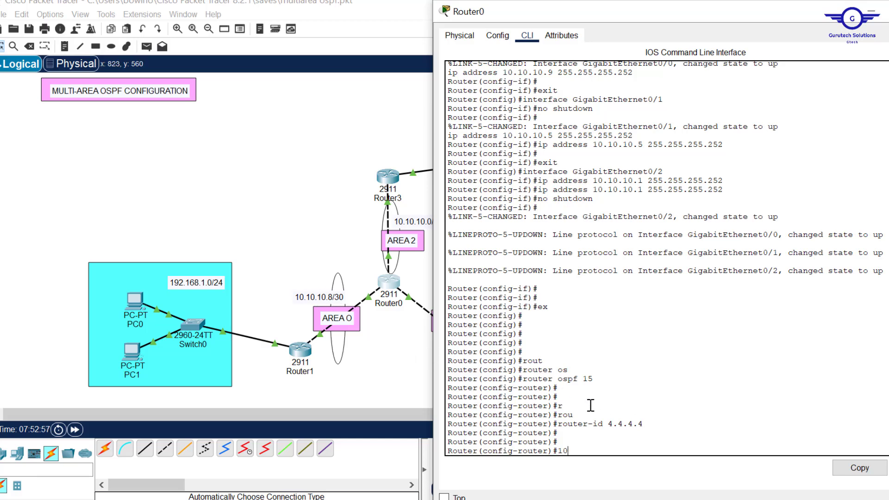
text(ne)
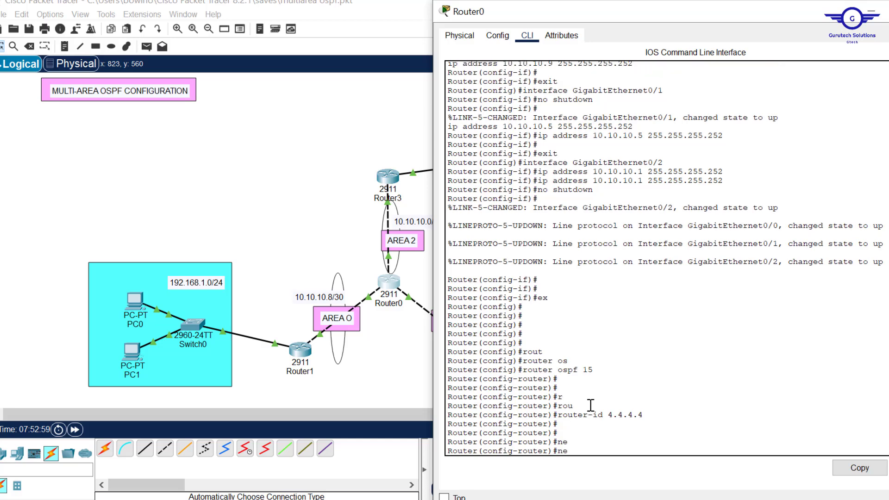
text(network 10.)
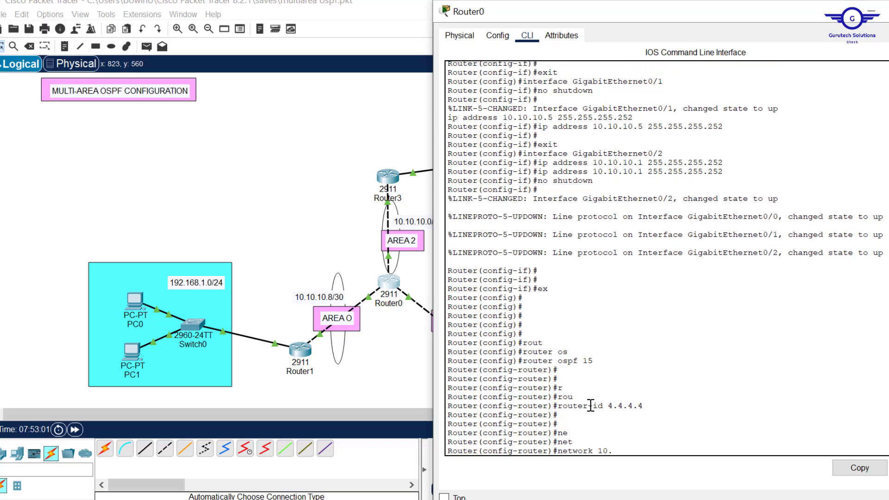
text(10.10.)
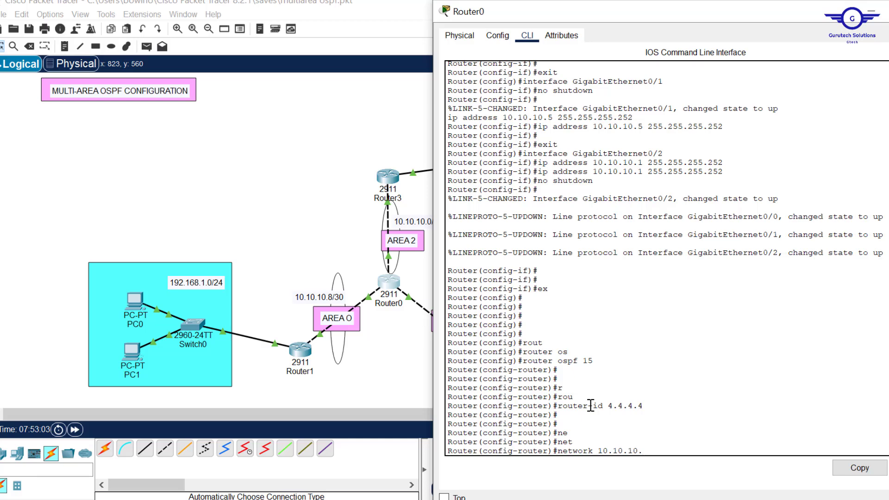
text(8)
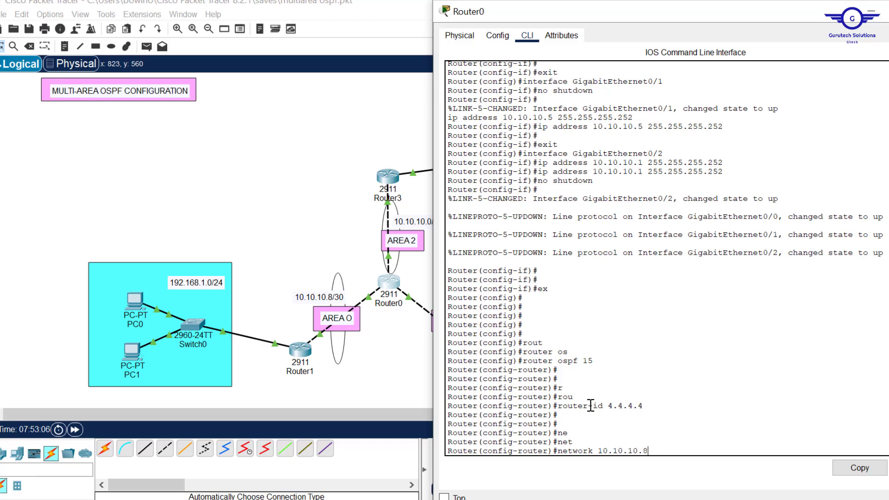
text(0.0.0.3)
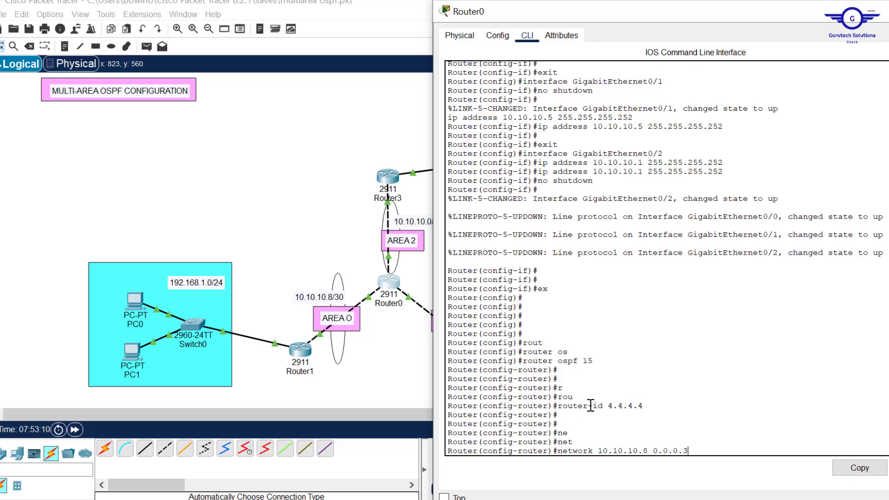
text(area)
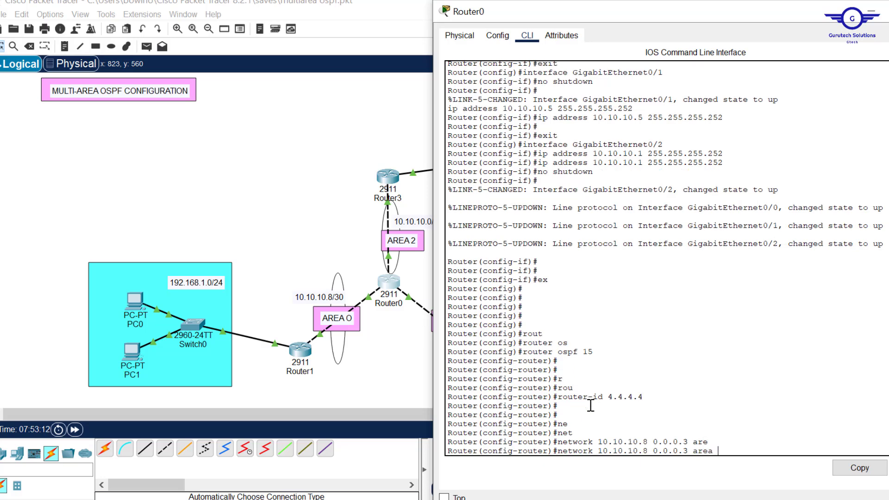
text(0)
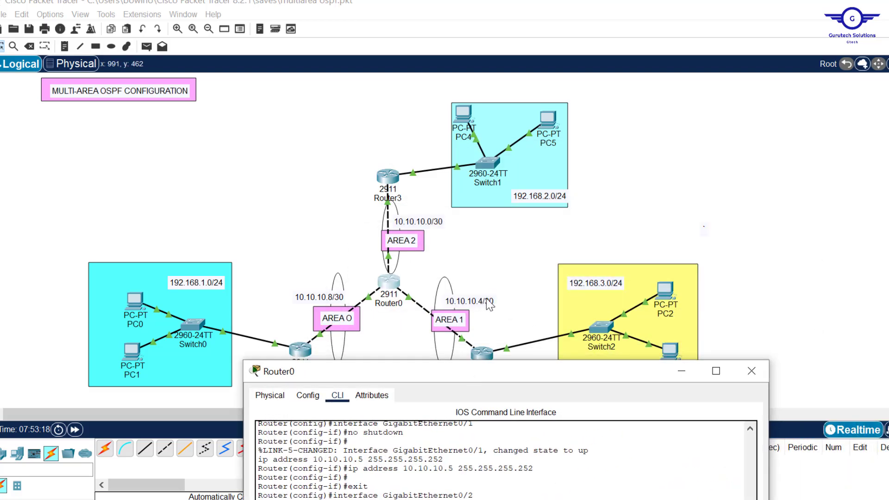
mouse_move(497, 374)
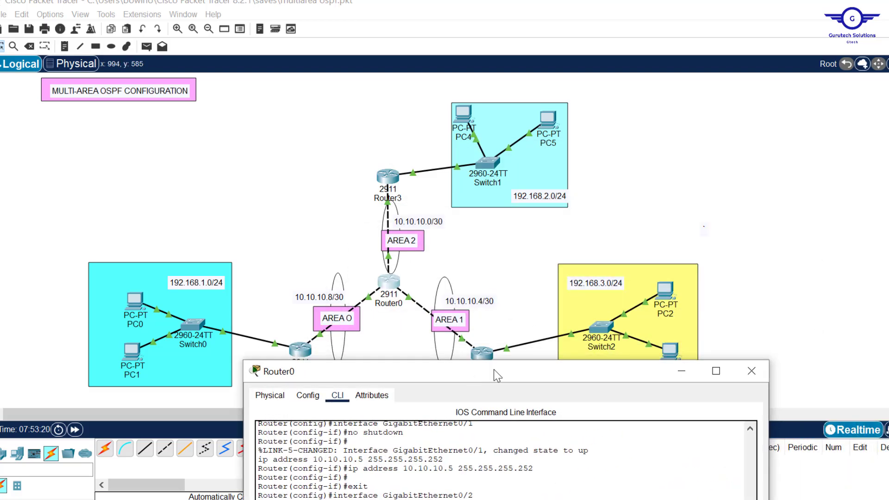
drag(496, 372, 537, 29)
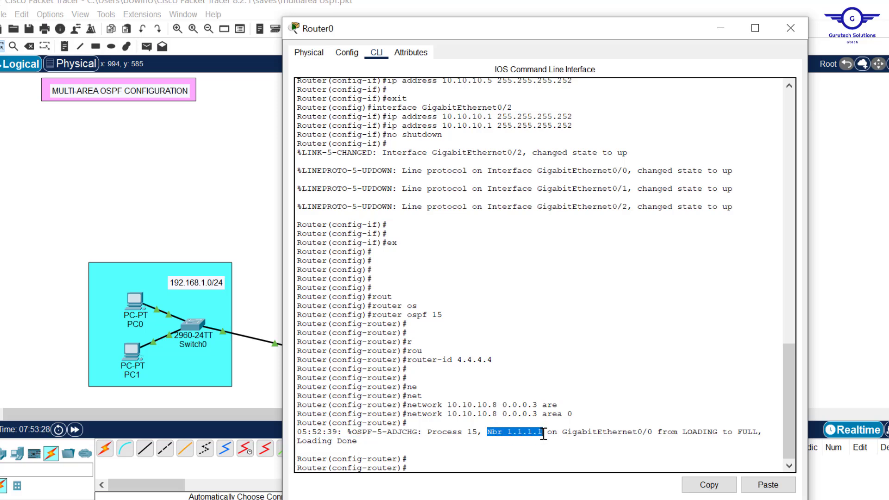
click(786, 27)
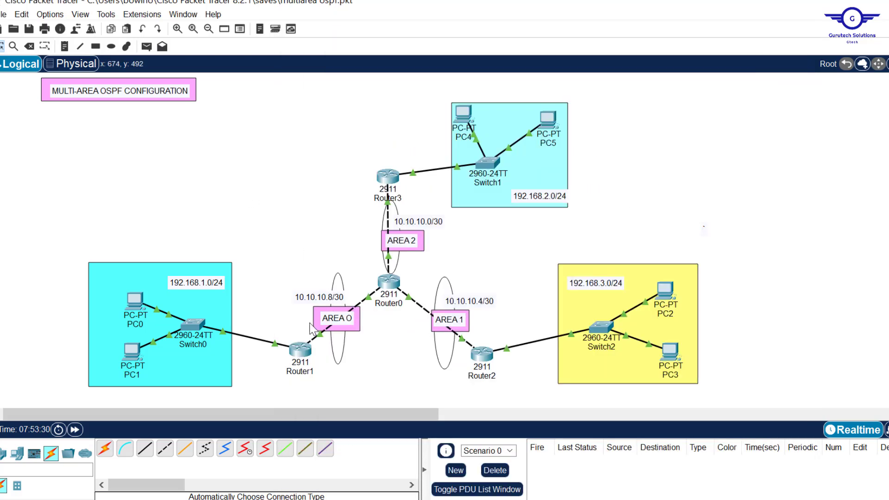
mouse_move(487, 313)
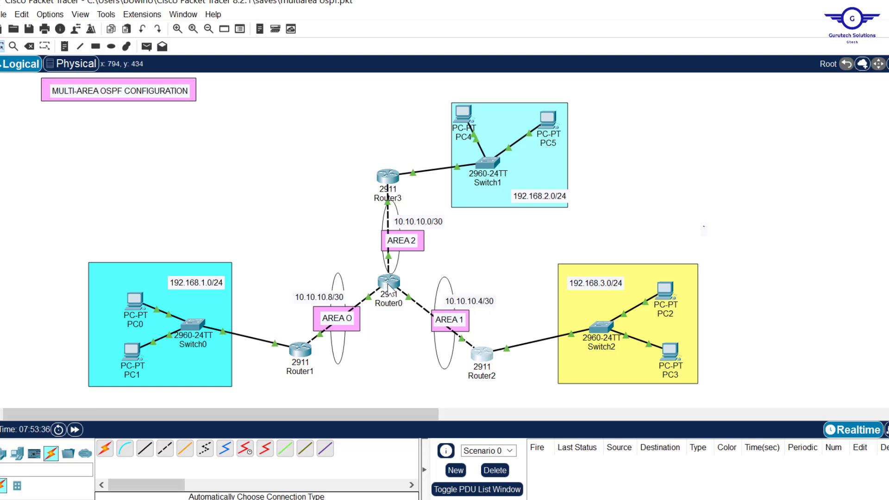
On Router0 advertise network 10.10.10.4 0.0.0.3 in area 1, then close the console to view the topology.
click(387, 282)
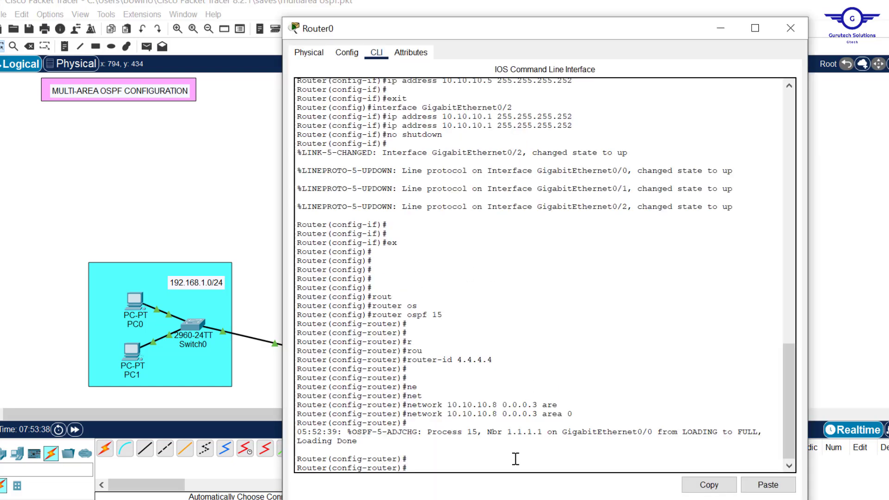
text(network 10.10.10.8 0.0.0.3 area 0)
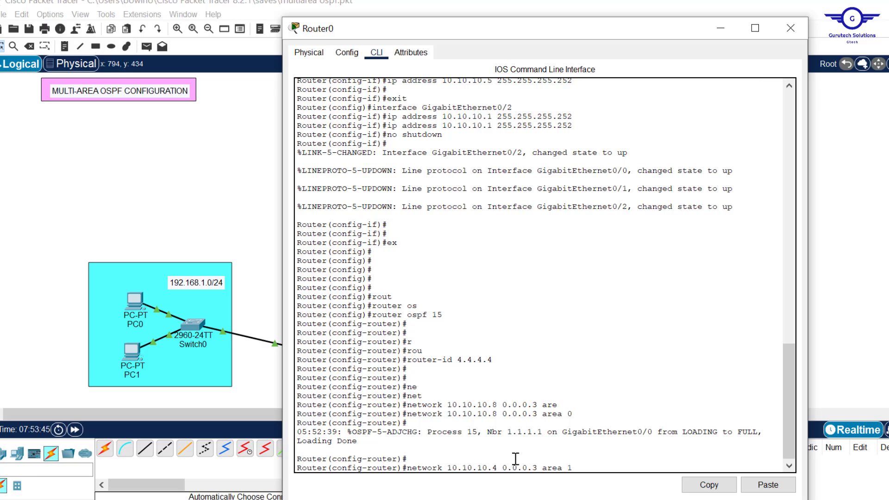
key(Enter)
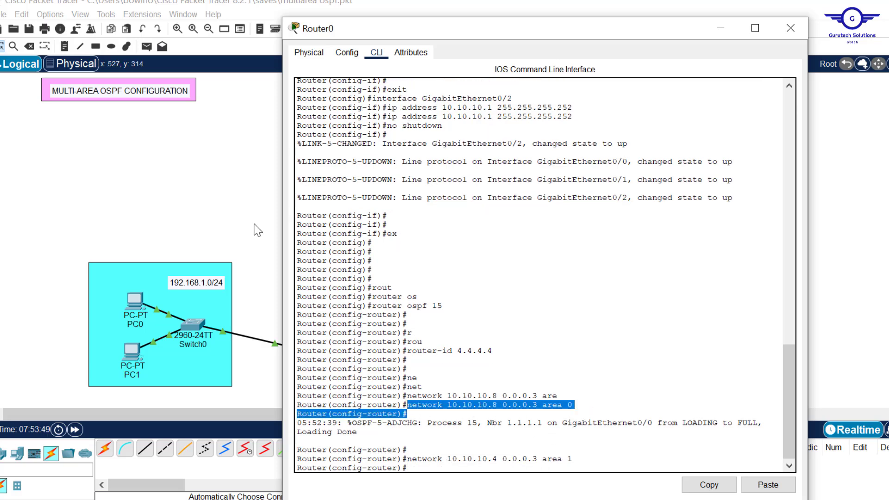
click(787, 29)
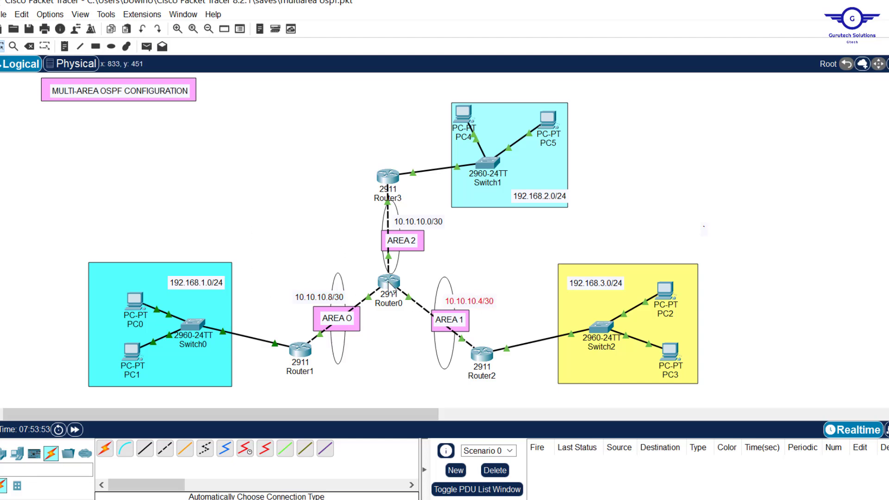
click(385, 284)
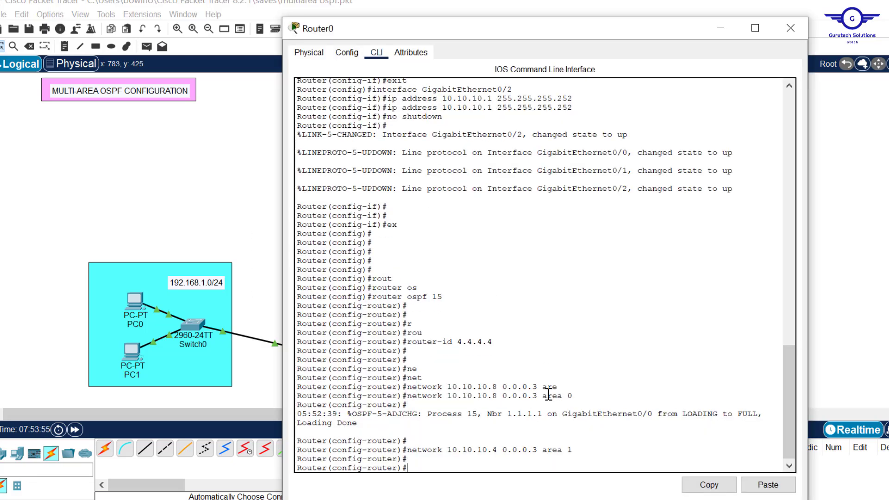
click(786, 29)
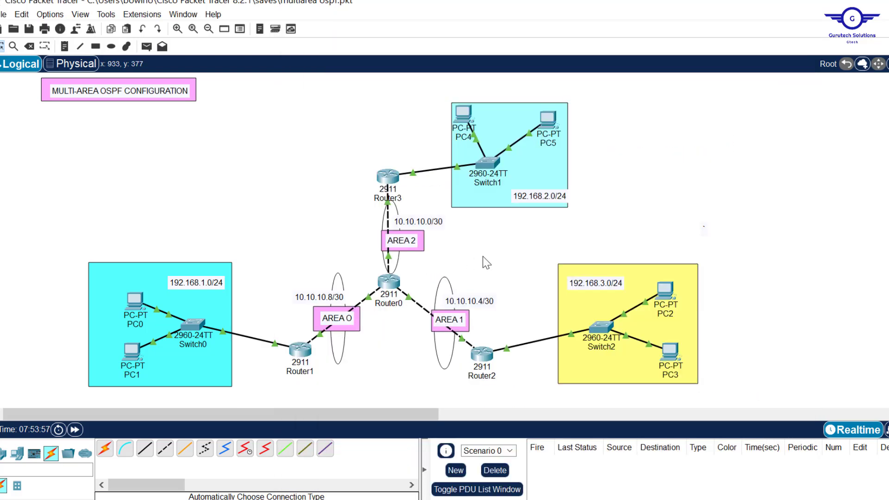
mouse_move(407, 228)
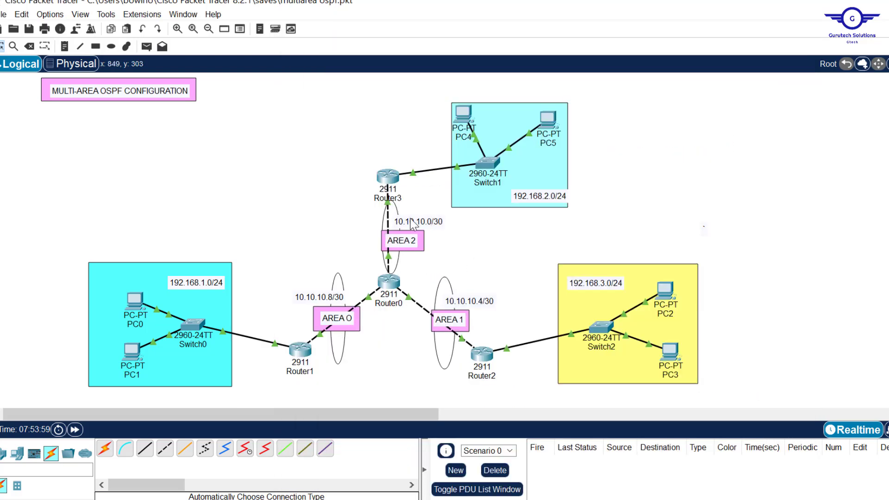
mouse_move(441, 239)
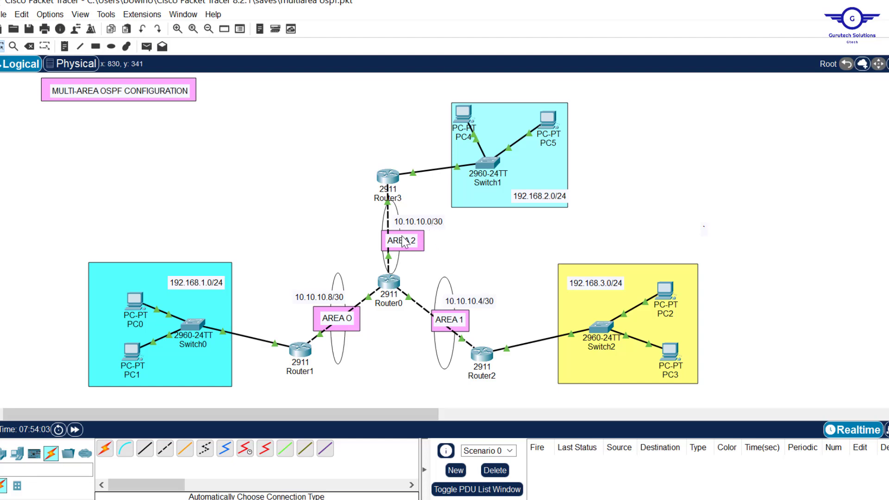
On Router0 advertise network 10.10.10.0 0.0.0.3 in area 2, exit, save with do wr, and end.
click(389, 280)
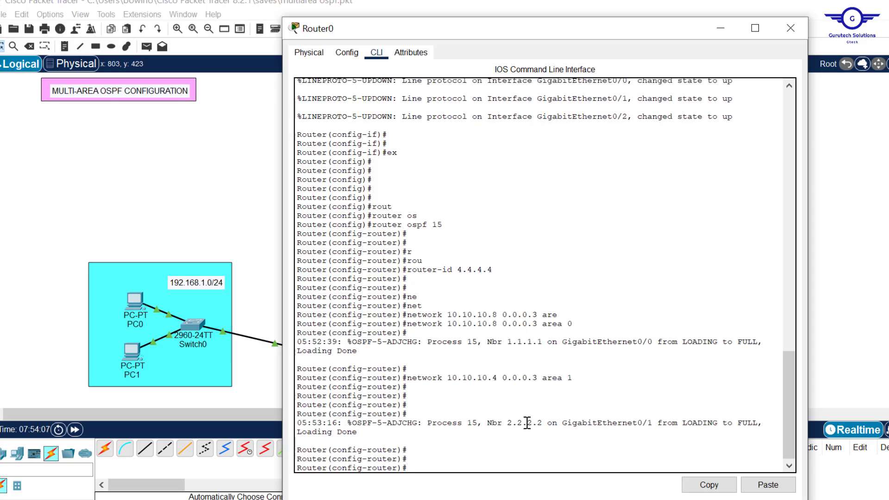
double_click(524, 422)
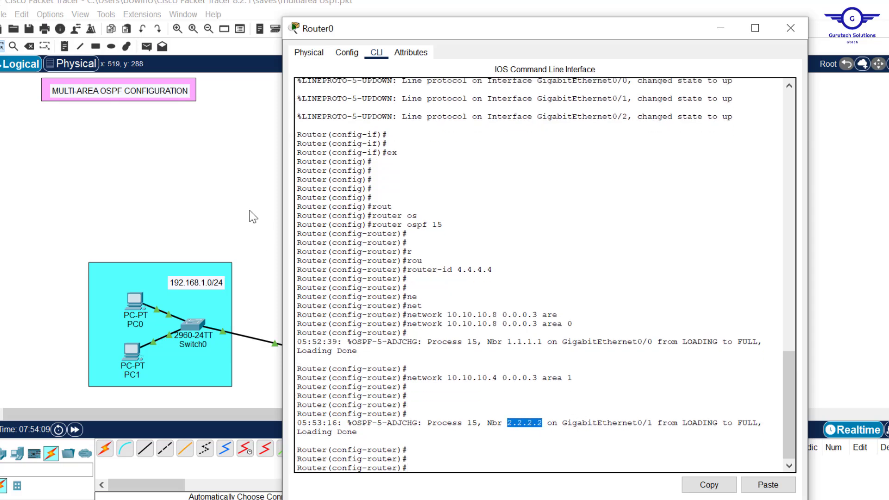
click(785, 28)
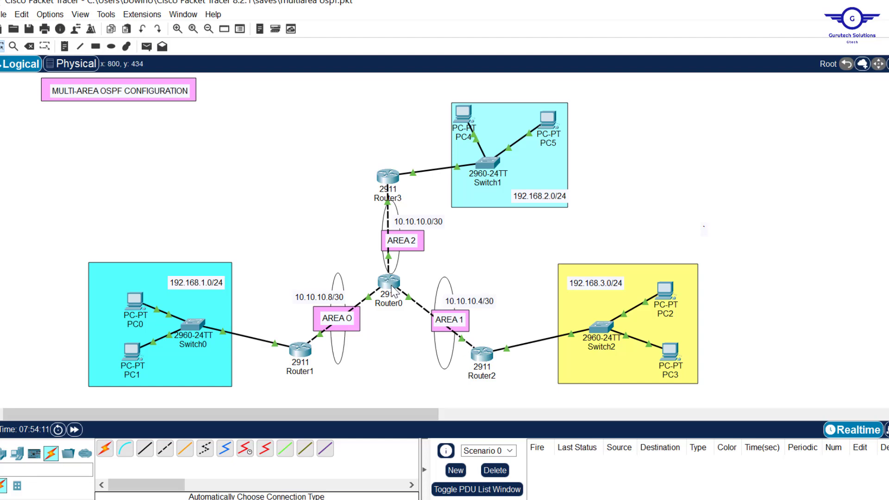
click(387, 282)
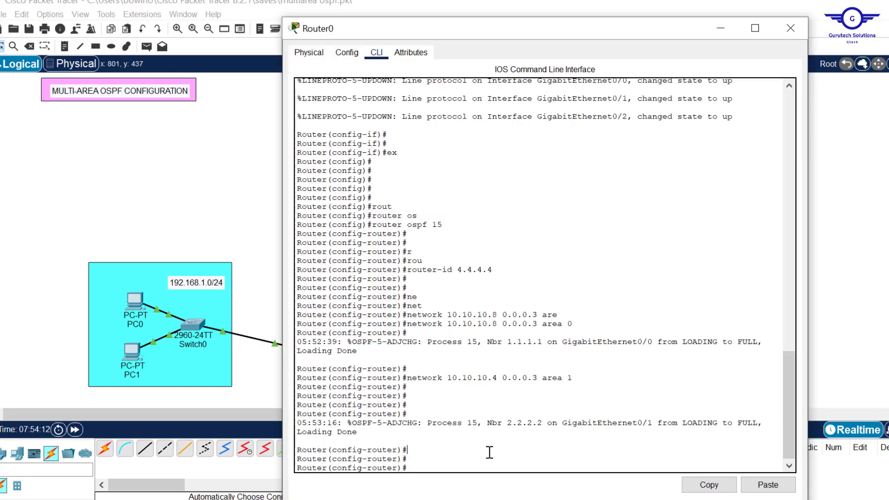
text(network 10.10.10.4 0.0.0.3 area 1)
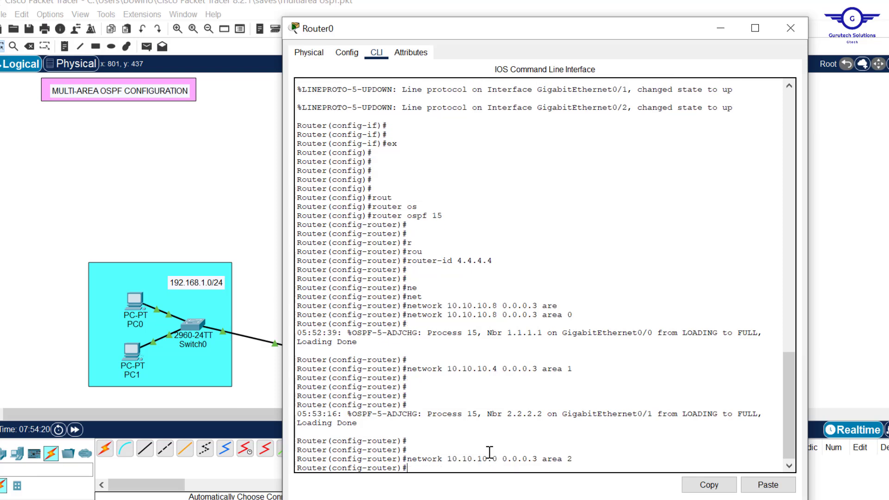
text(ex)
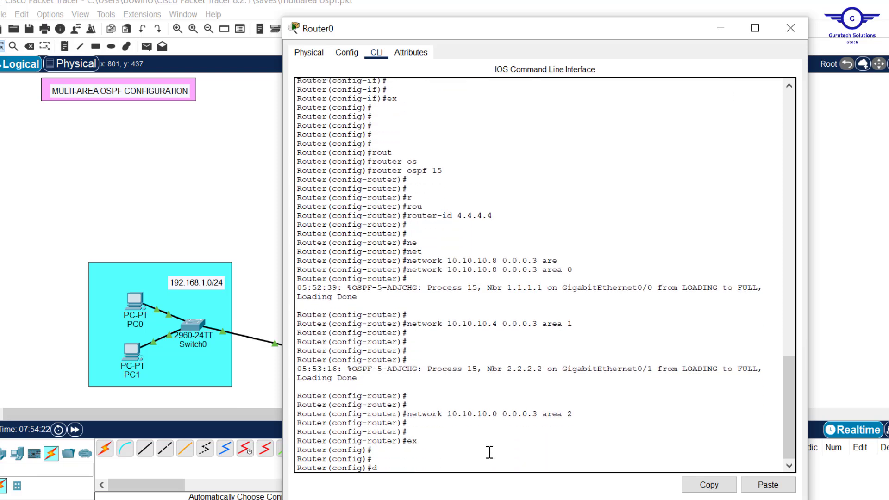
text(do wr)
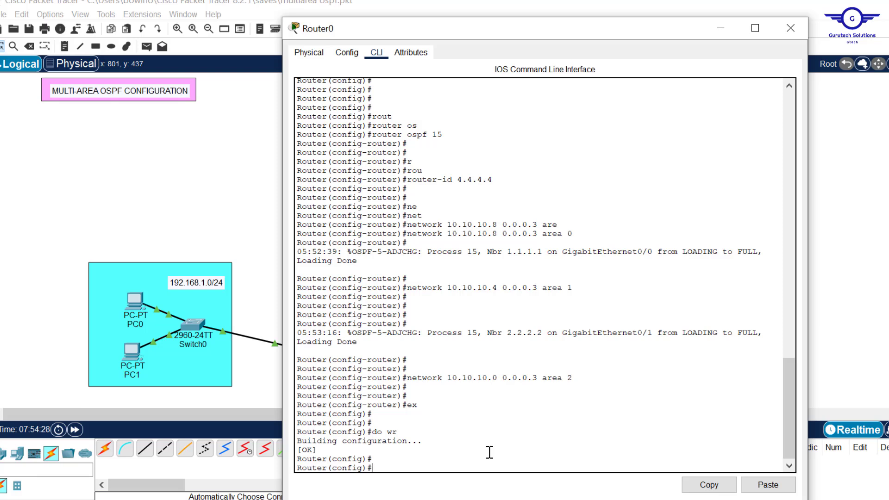
text(end)
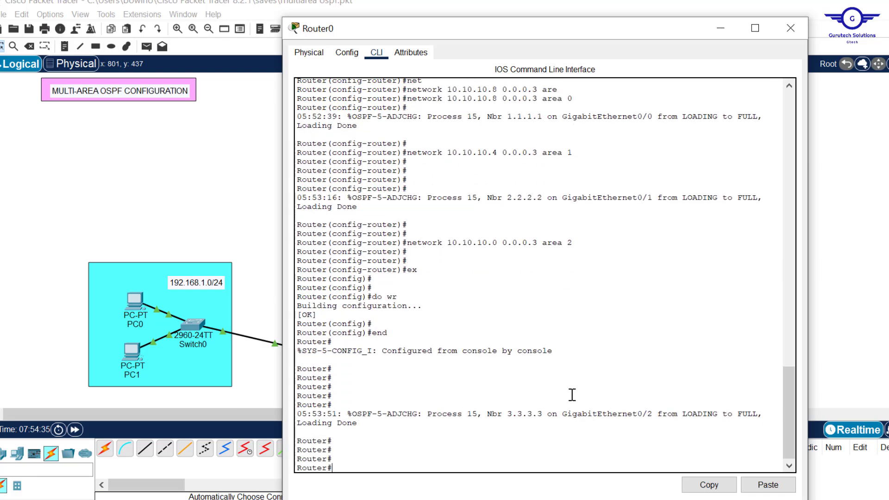
Run sh ip ospf neighbor and sh ip ospf database on Router0, paging through to see three FULL neighbors and area 0–2 link states.
double_click(521, 413)
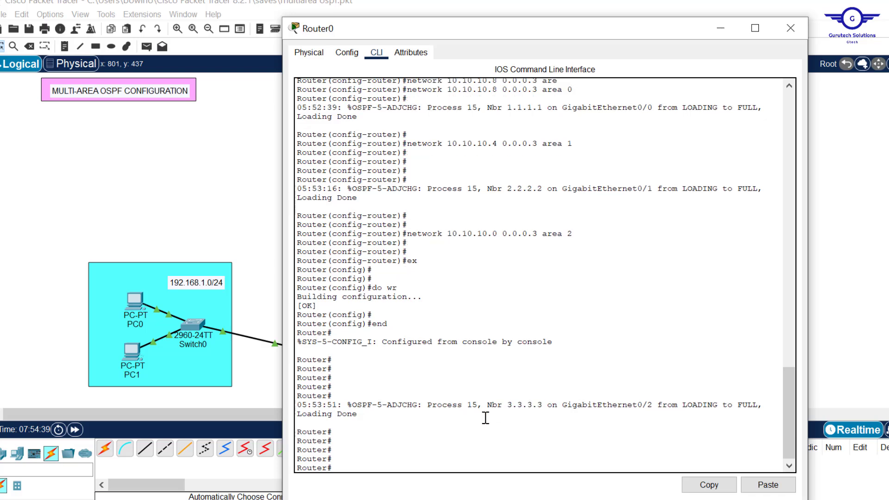
text(sh ip ospf)
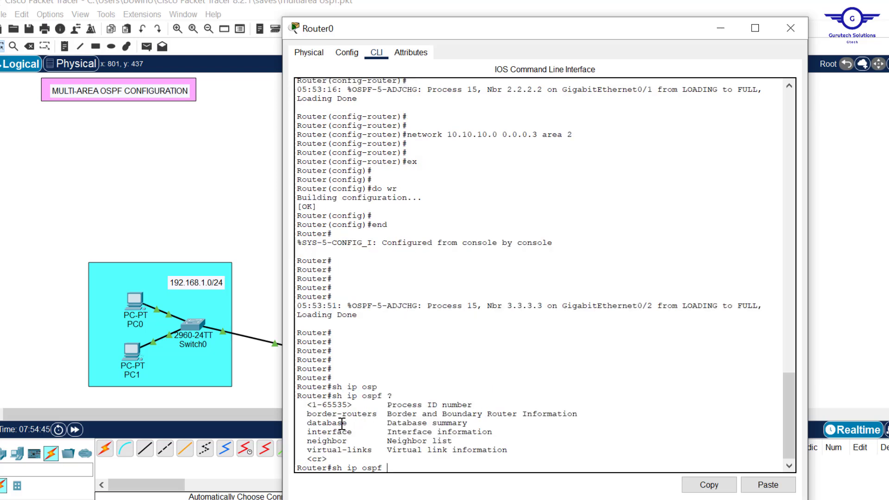
text(nei)
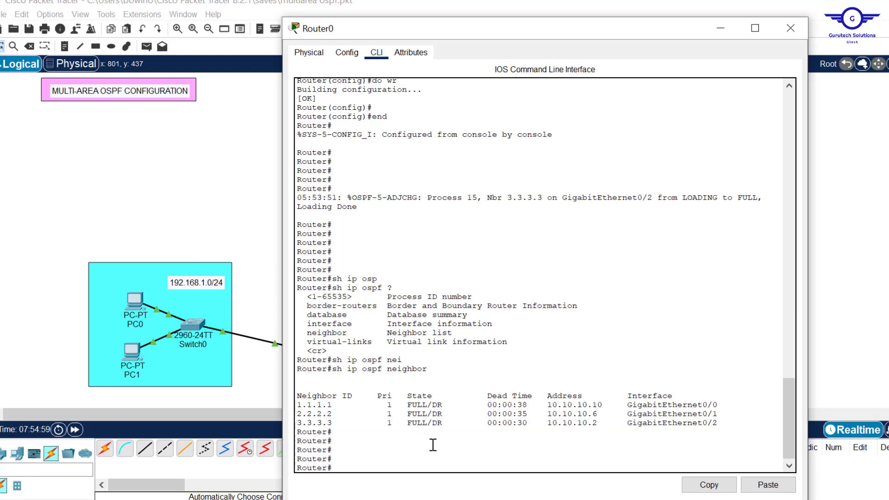
text(sh ip ospf database)
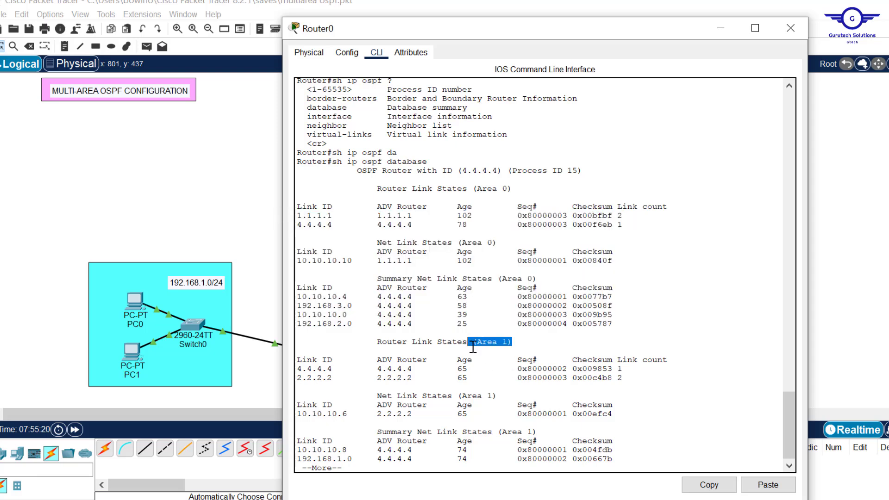
key(space)
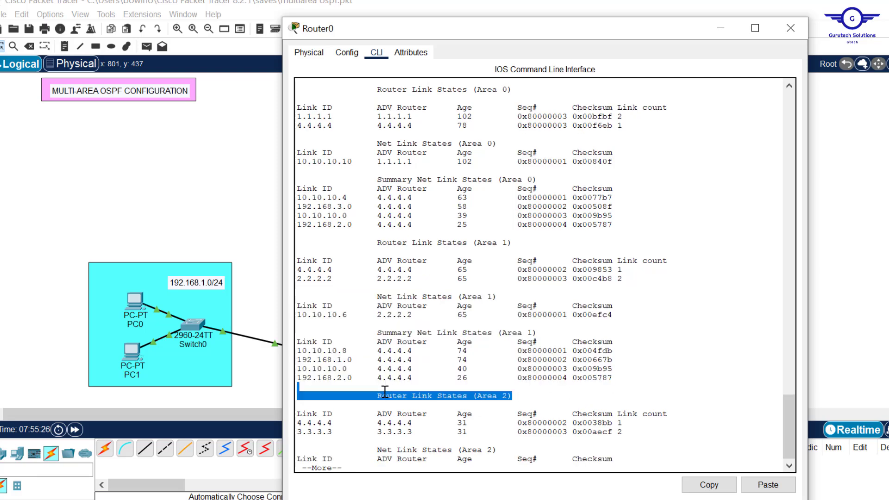
mouse_move(788, 26)
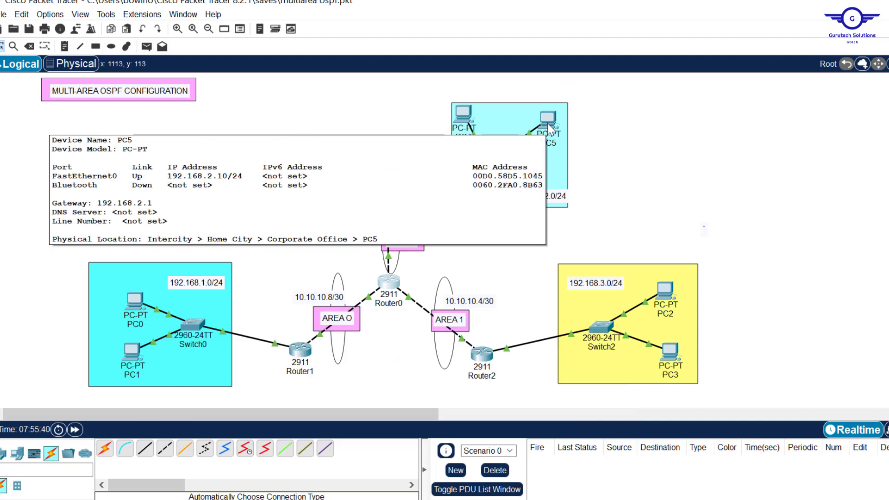
mouse_move(639, 269)
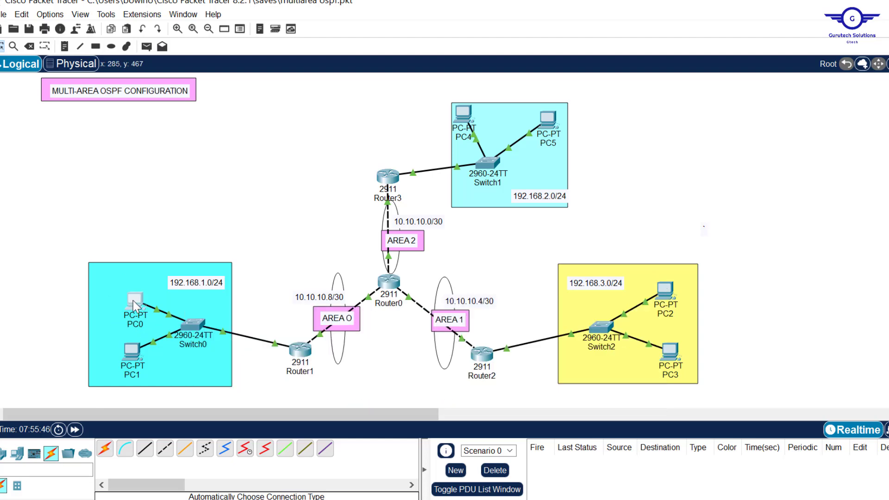
From PC0's Command Prompt ping 192.168.2.10 and receive replies across the OSPF network.
double_click(131, 302)
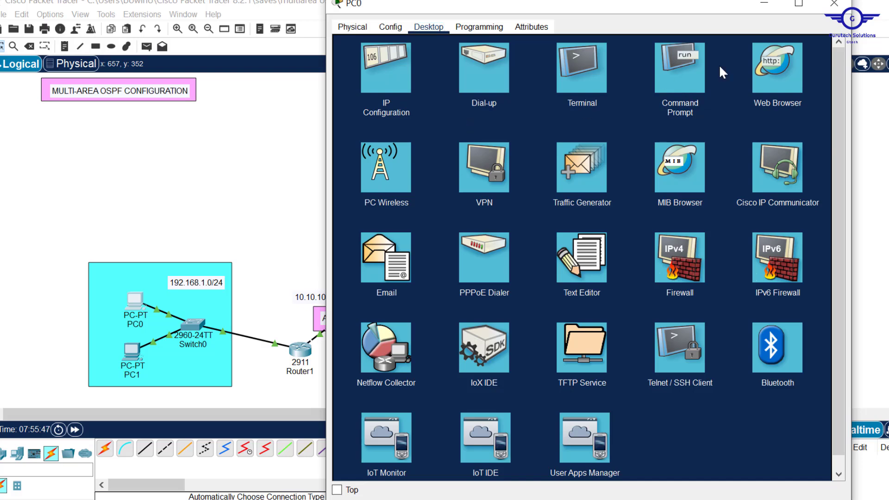
click(680, 67)
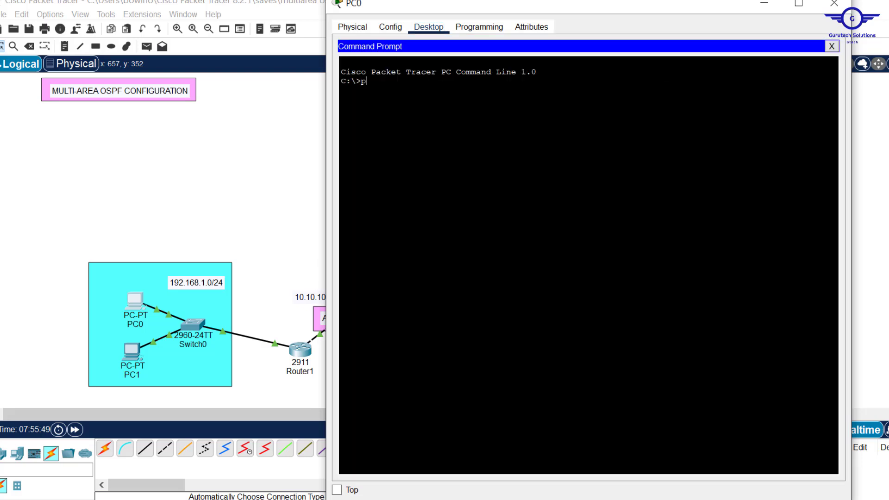
text(ing 192.1)
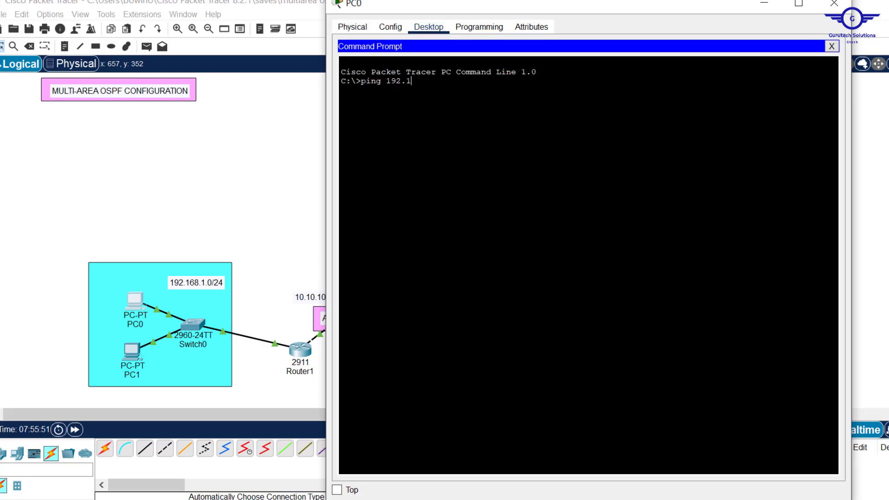
text(68.2.10)
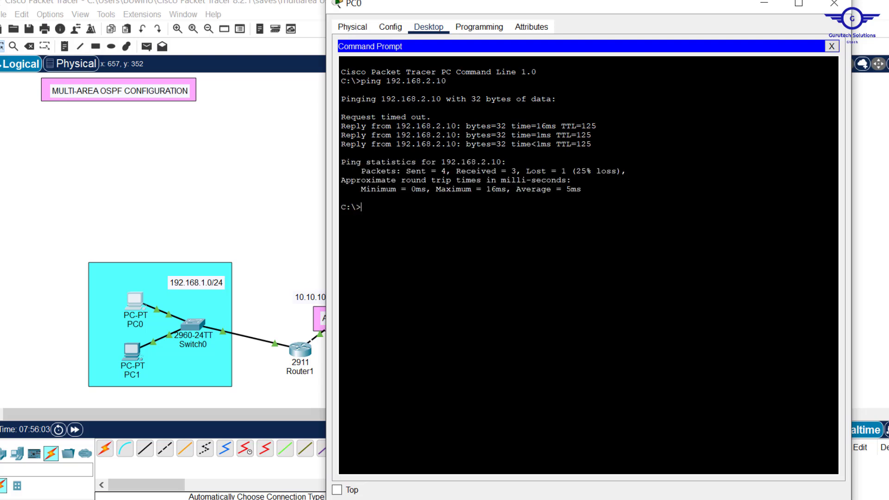
text(ping 192.168.2.10)
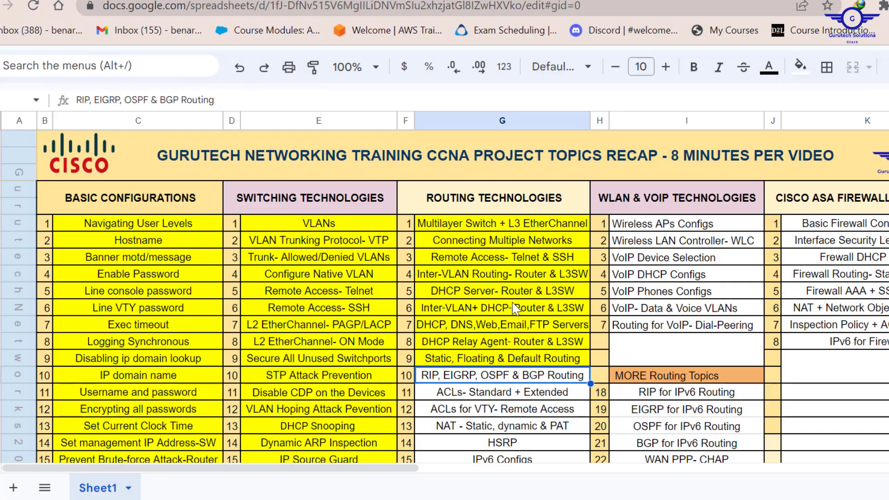
mouse_move(556, 382)
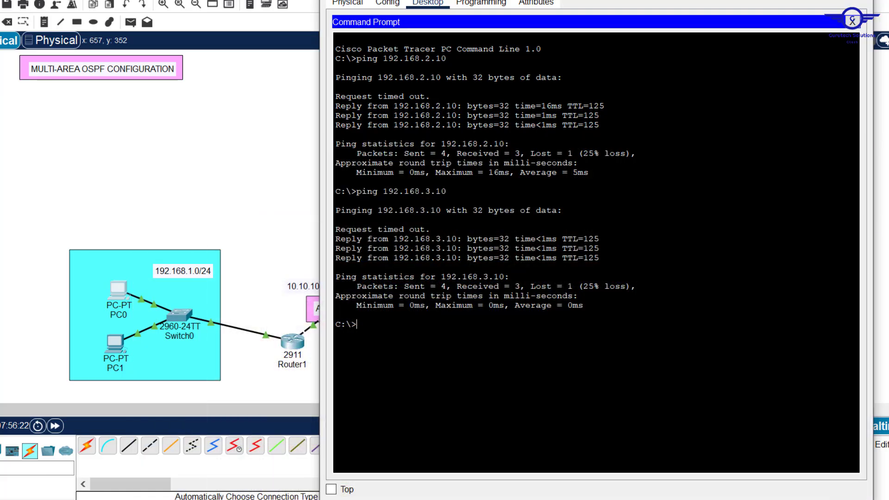
Close PC0's window after the 192.168.3.10 ping to return to the topology.
click(852, 17)
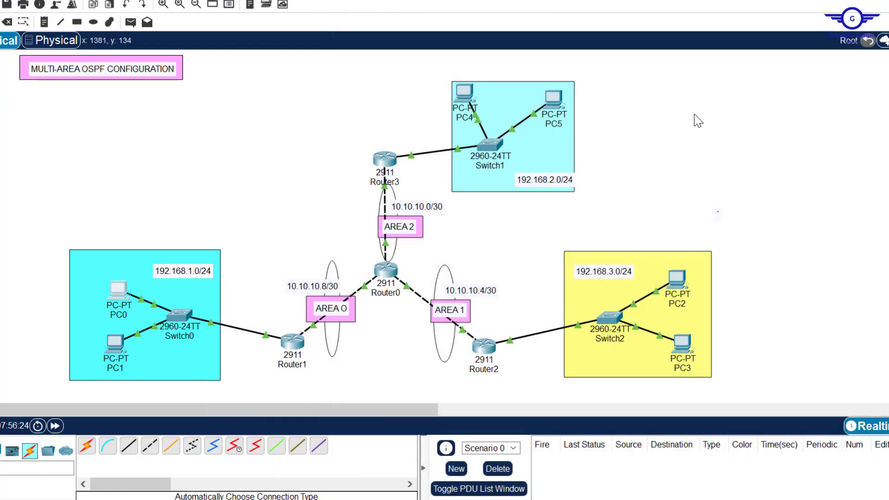
mouse_move(749, 205)
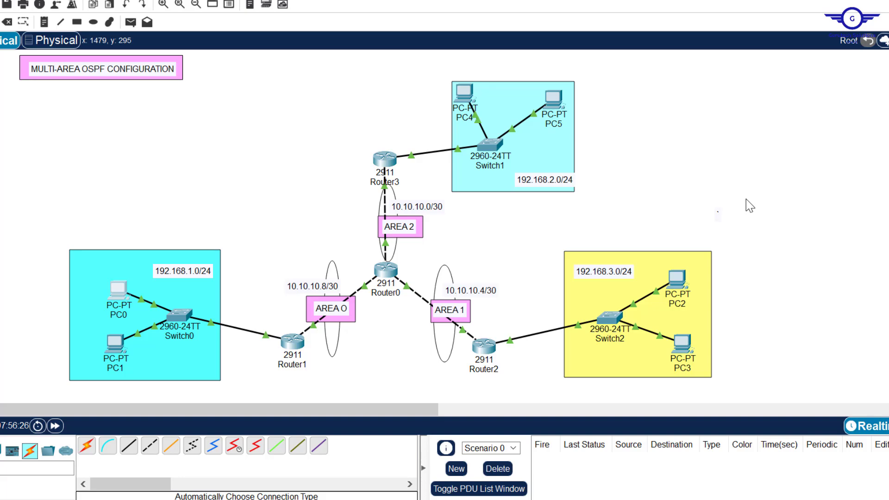